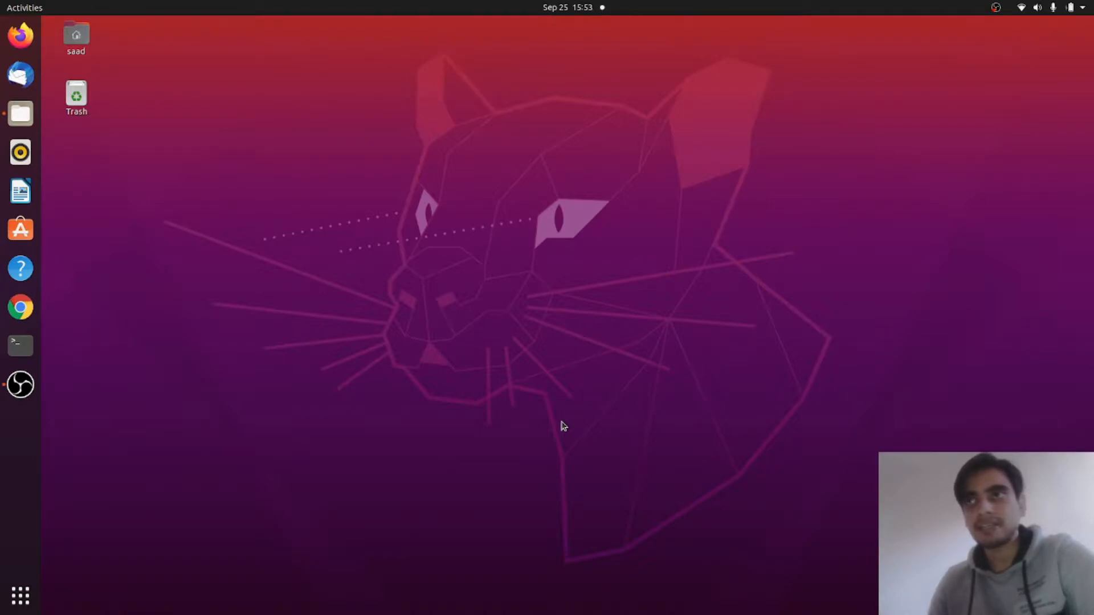
mouse_move(447, 418)
text(qt)
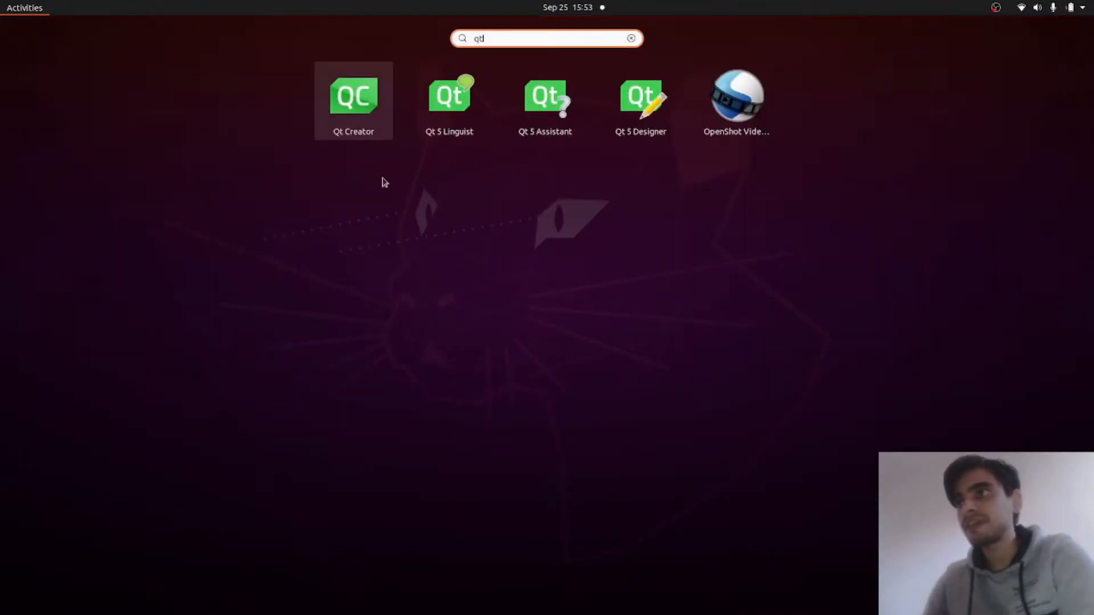
Launch Qt Creator from the Activities search for 'qt'.
key(Escape)
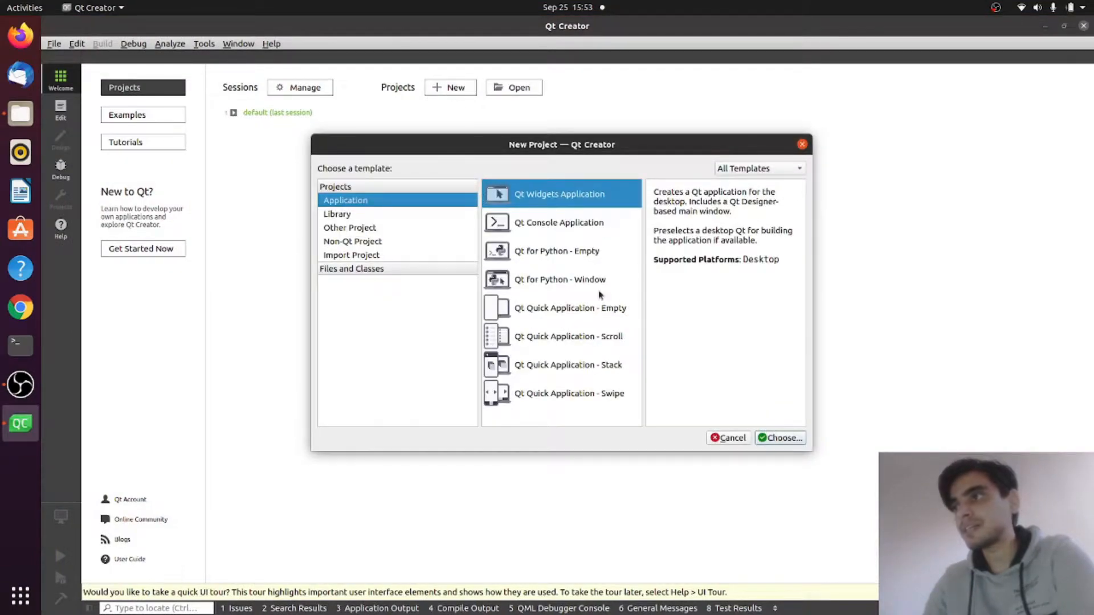
Create a Qt Widgets Application named 'plot' with qmake, skipping the translation file.
click(780, 438)
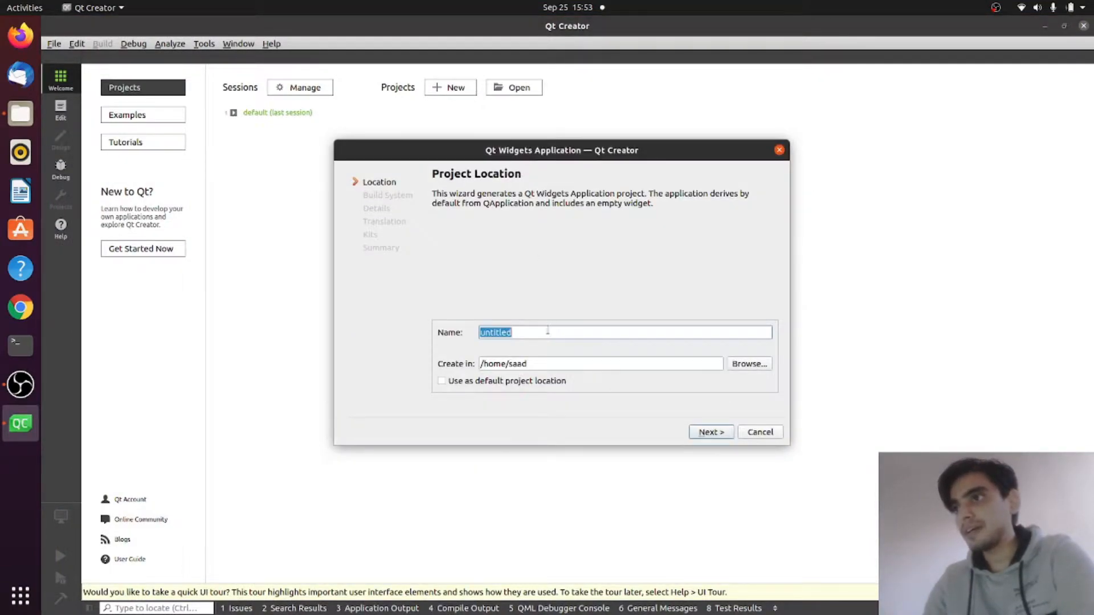
text(plot)
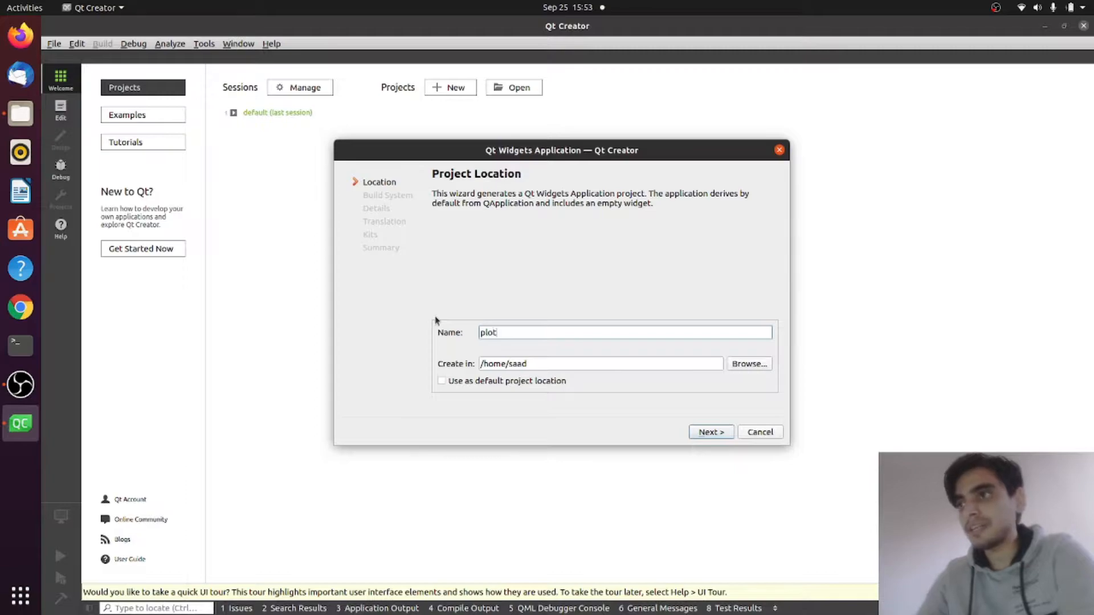
click(710, 432)
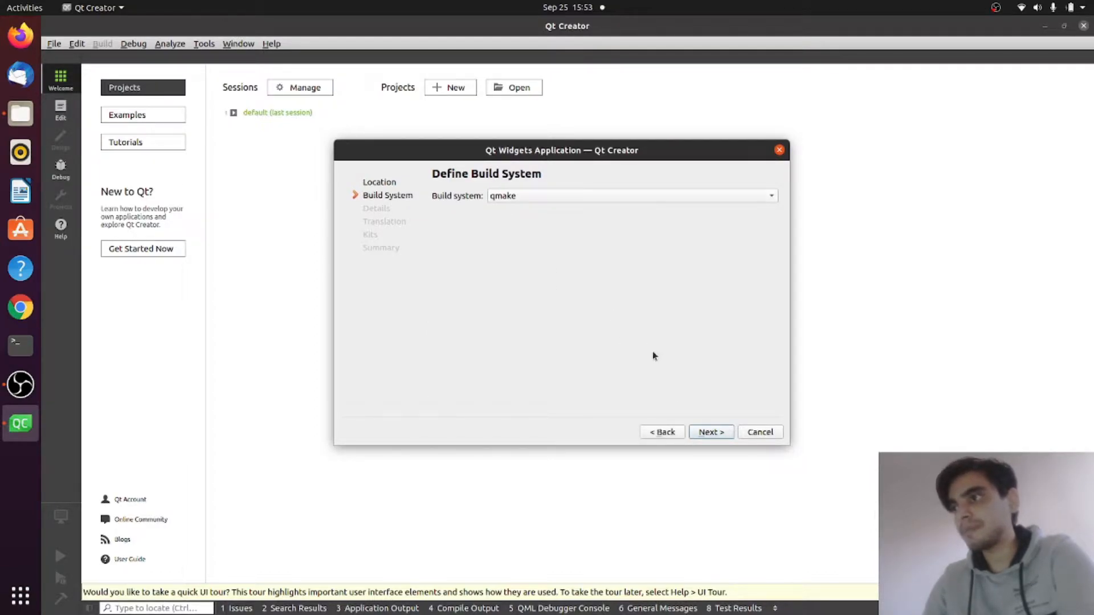
click(710, 432)
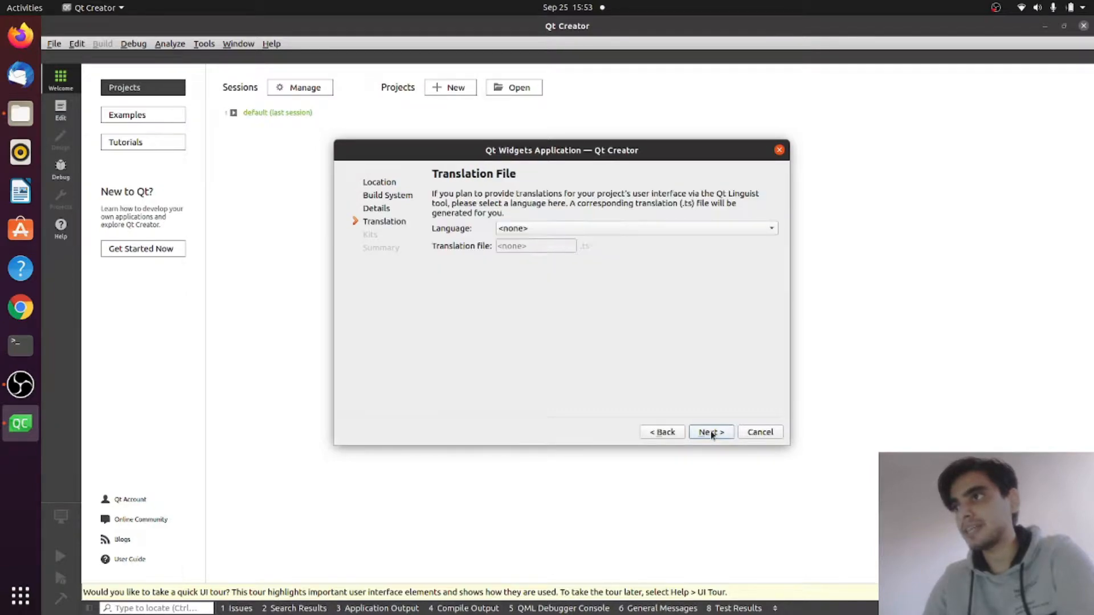
click(710, 432)
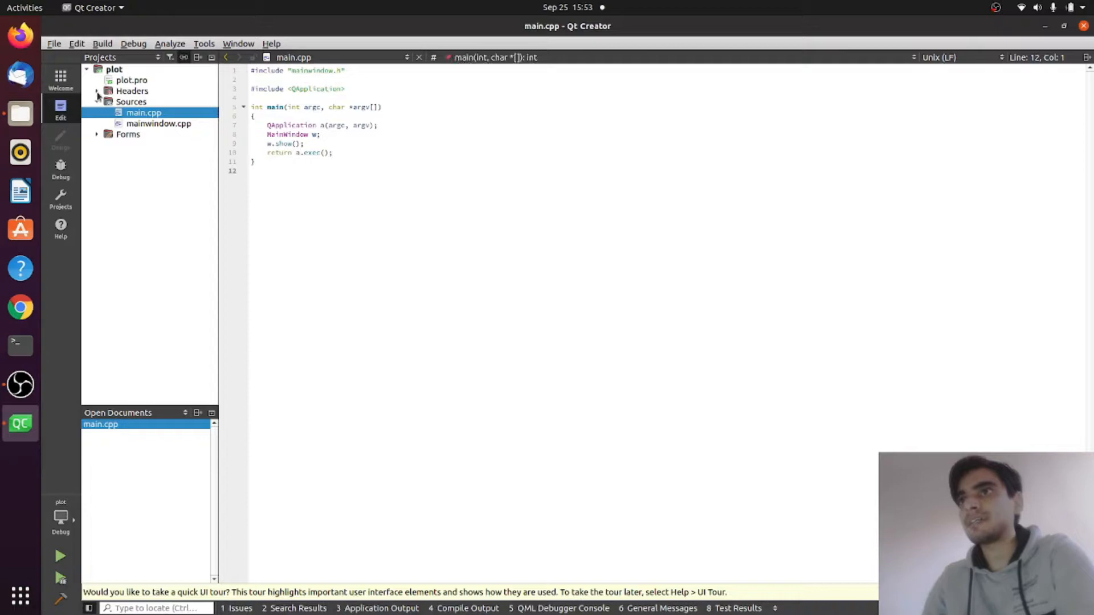
Expand the plot project's Headers and Forms nodes and start adding a new file.
click(97, 91)
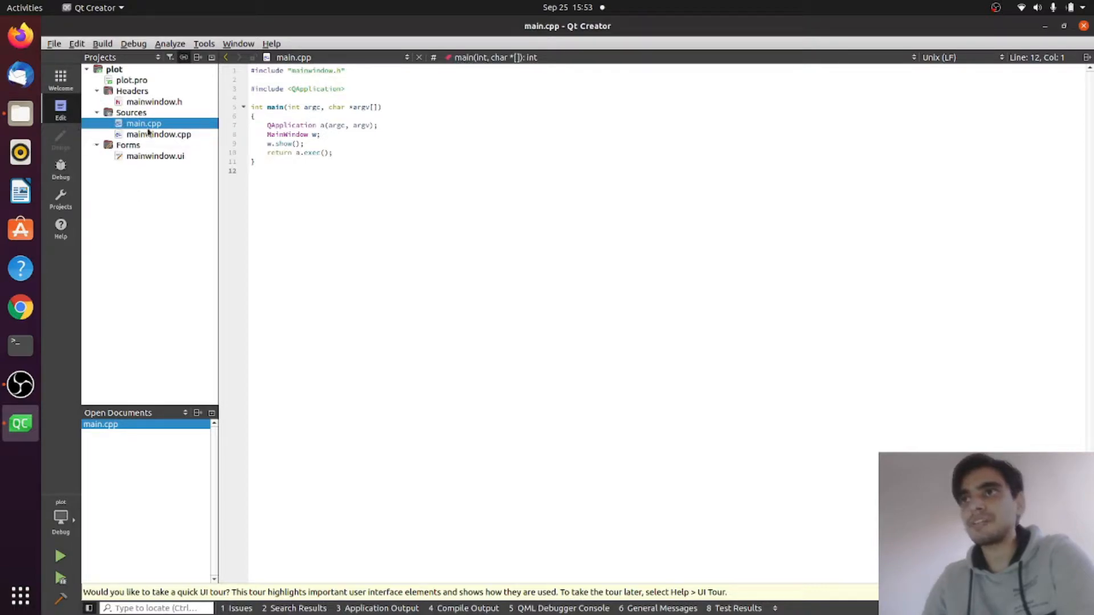
mouse_move(127, 214)
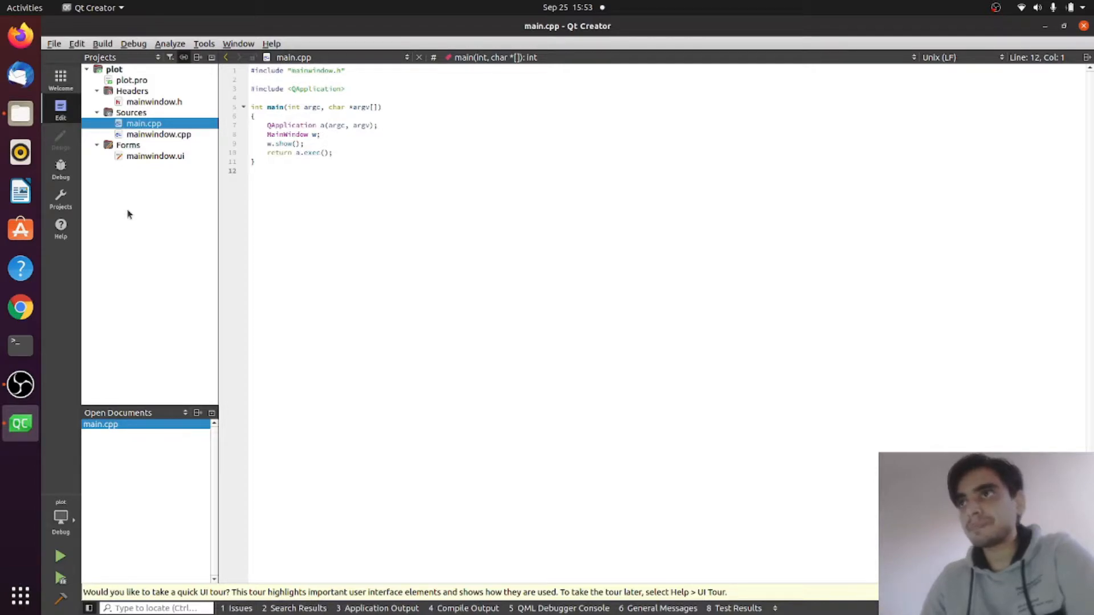
mouse_move(159, 134)
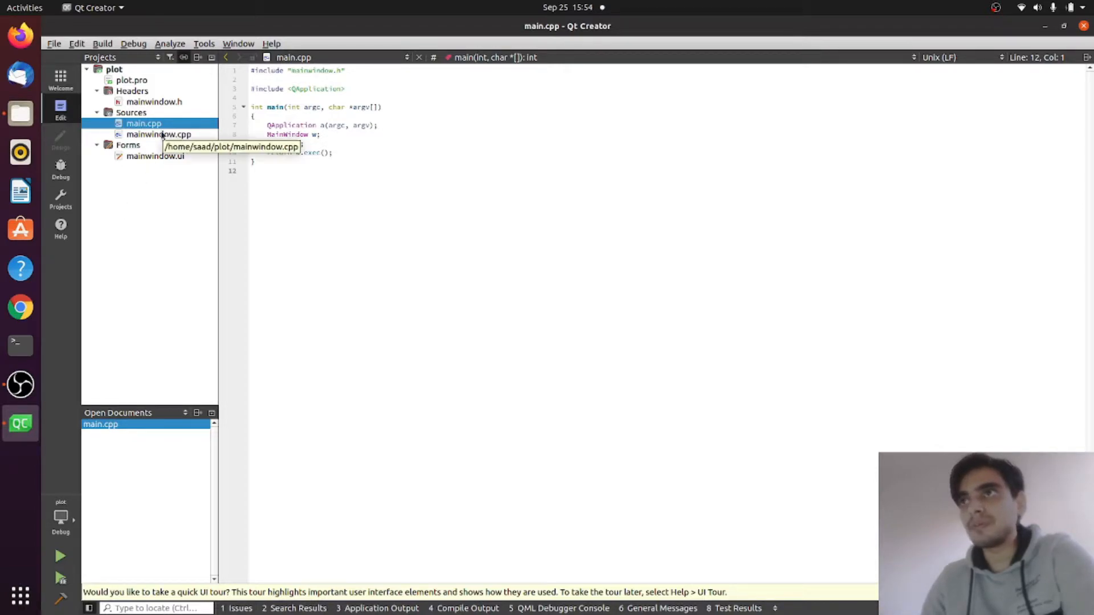
click(131, 91)
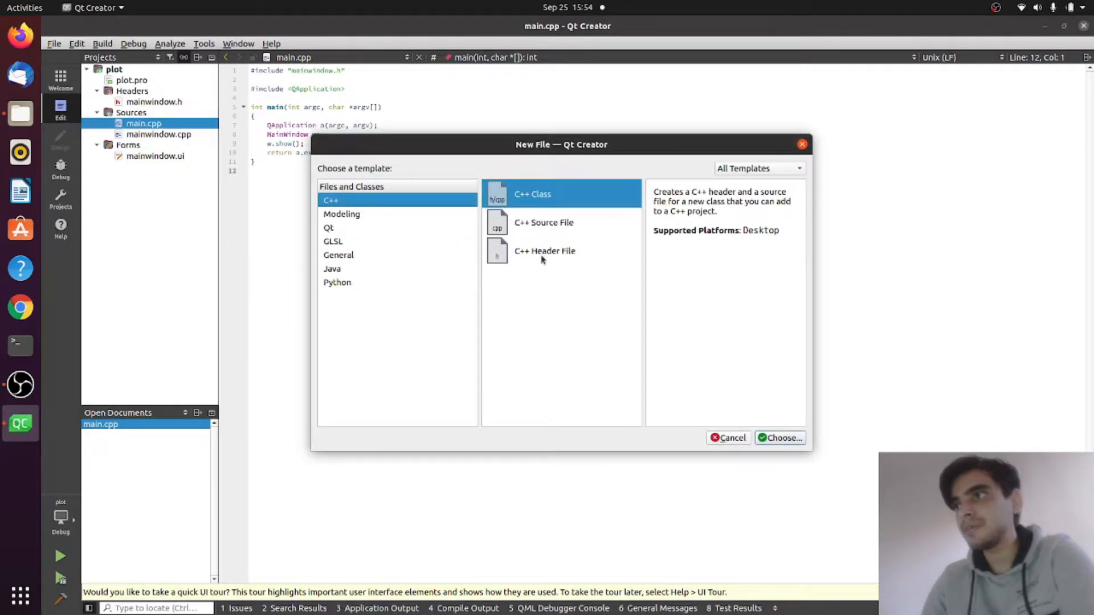
Add an empty C++ header file named matplotlibcpp.h to the plot project.
click(545, 250)
text(m)
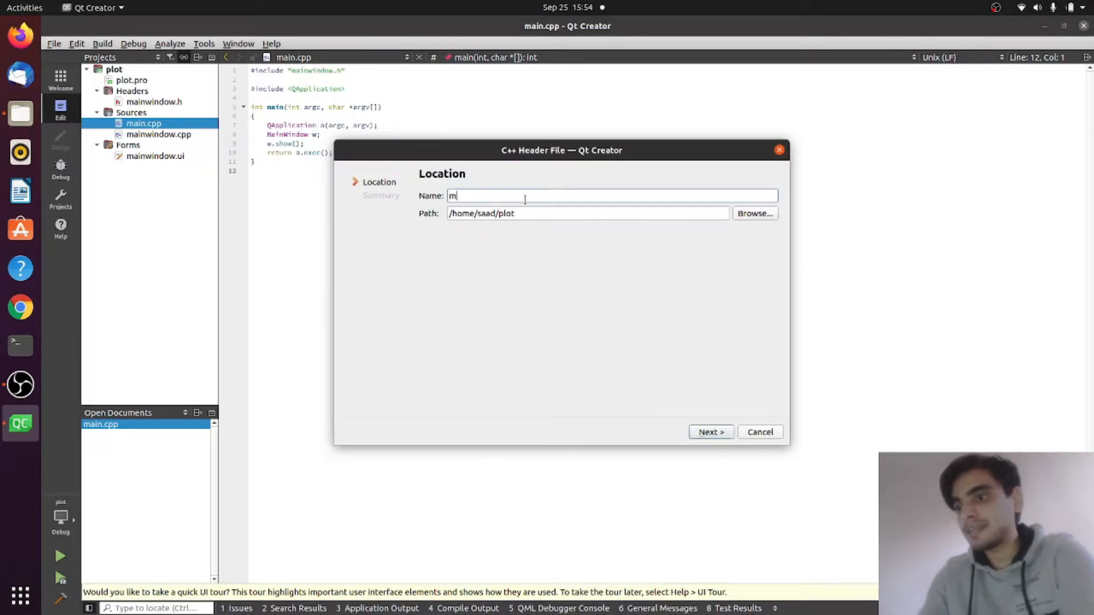
text(atplotlibc)
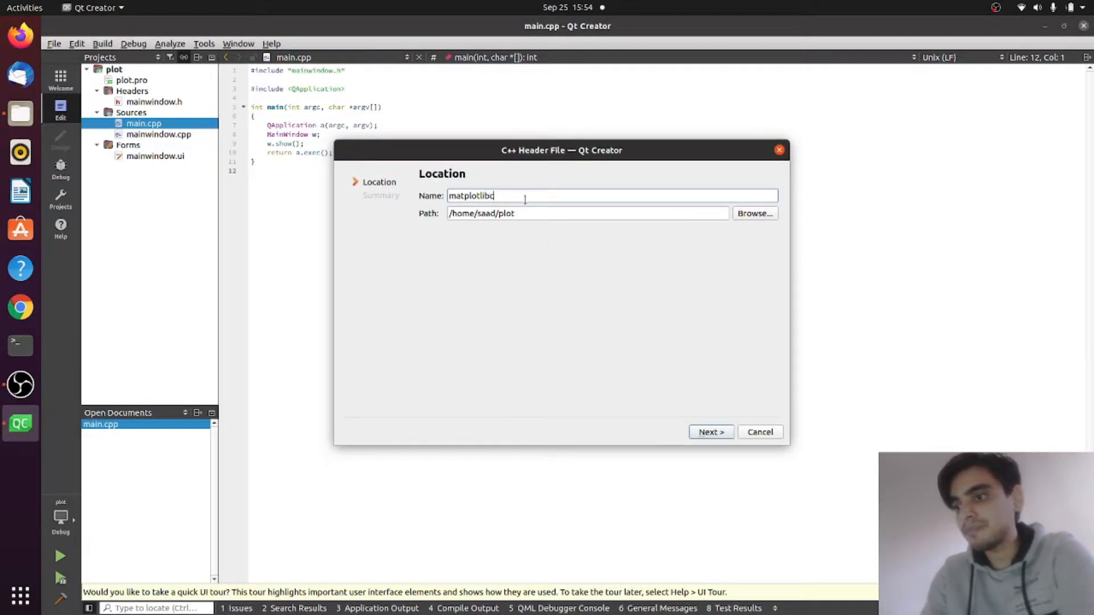
text(pp)
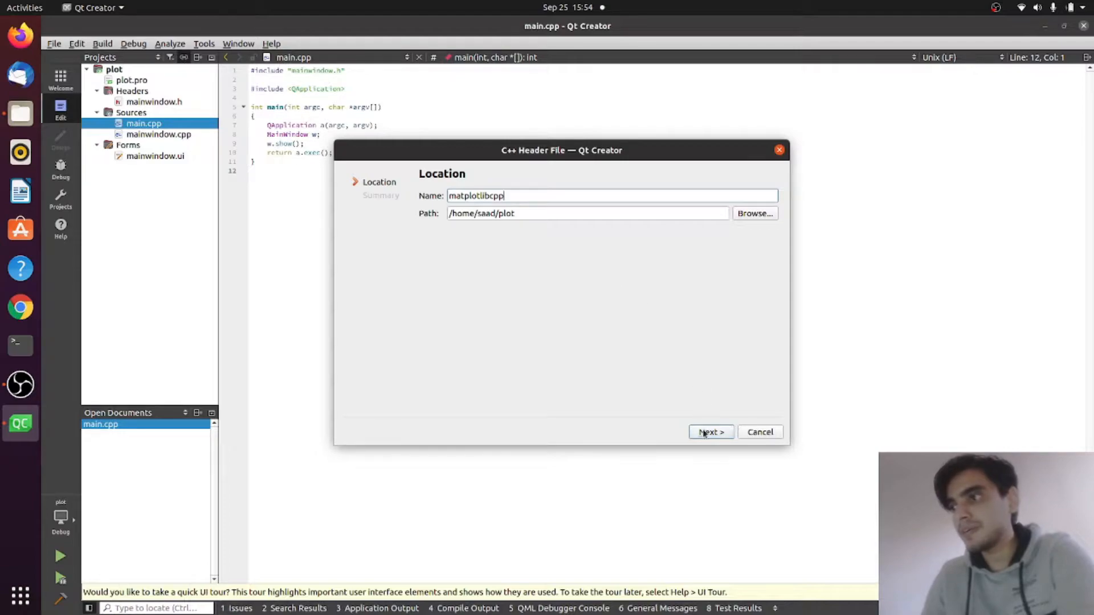
click(710, 432)
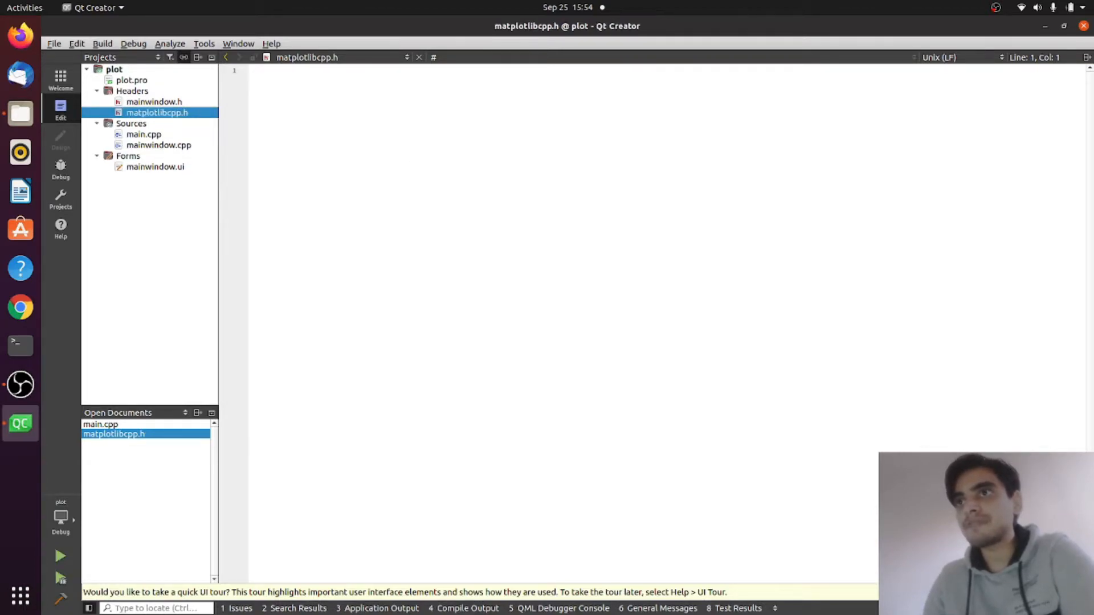
Switch to Google Chrome showing the matplotlib-cpp GitHub repository.
click(19, 306)
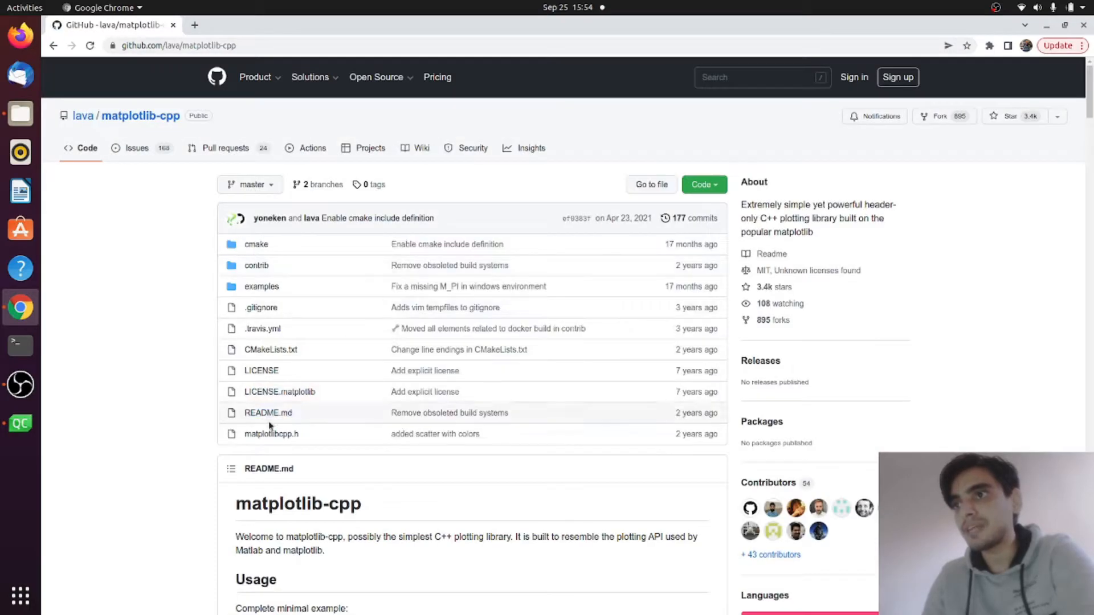
Copy the repository's matplotlibcpp.h source into the project's header, then bring up mainwindow.h.
click(272, 433)
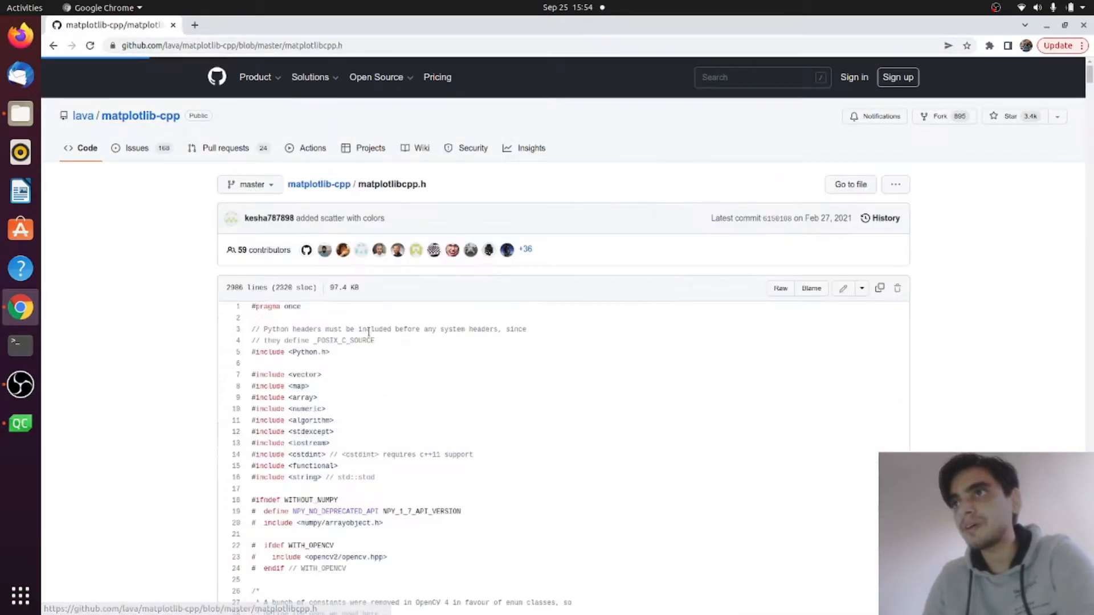
click(779, 288)
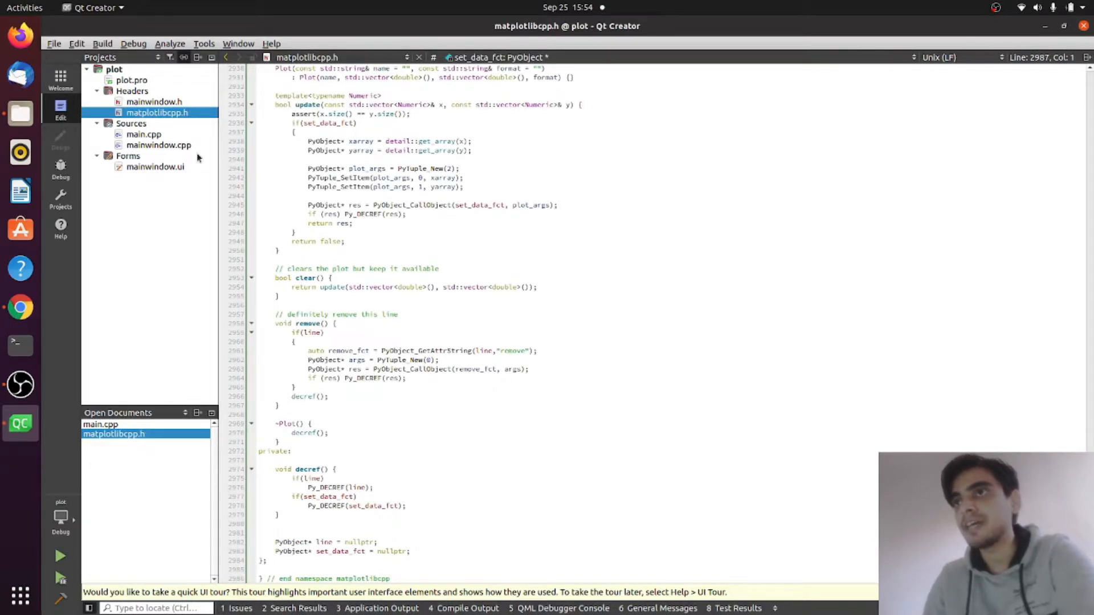
click(154, 101)
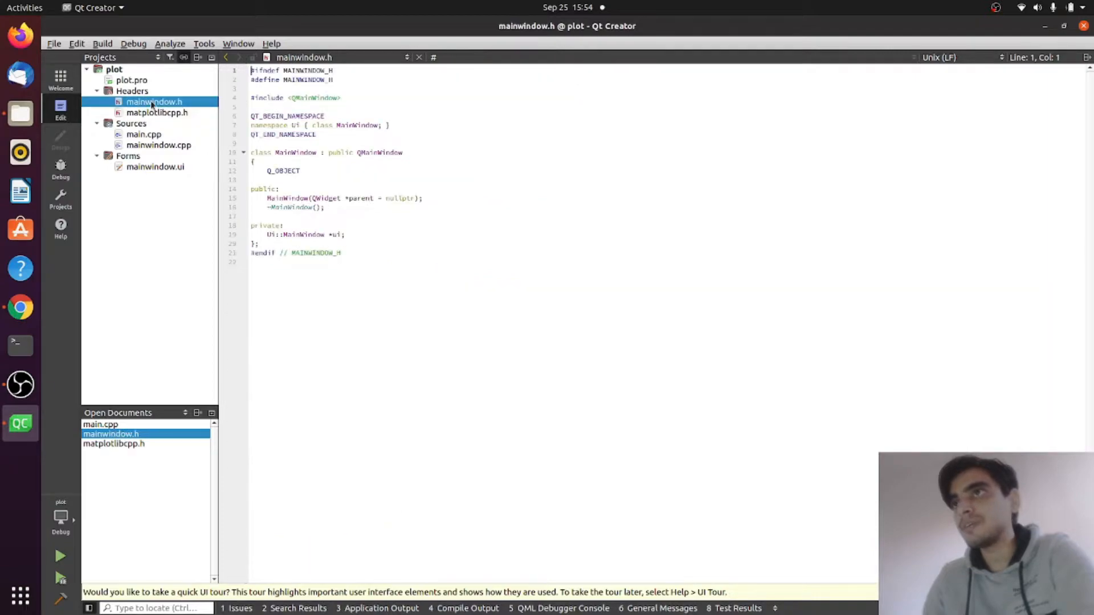
Add #include <matplotlibcpp.h> to mainwindow.h, save and build (Python.h missing), then bring up plot.pro.
click(382, 126)
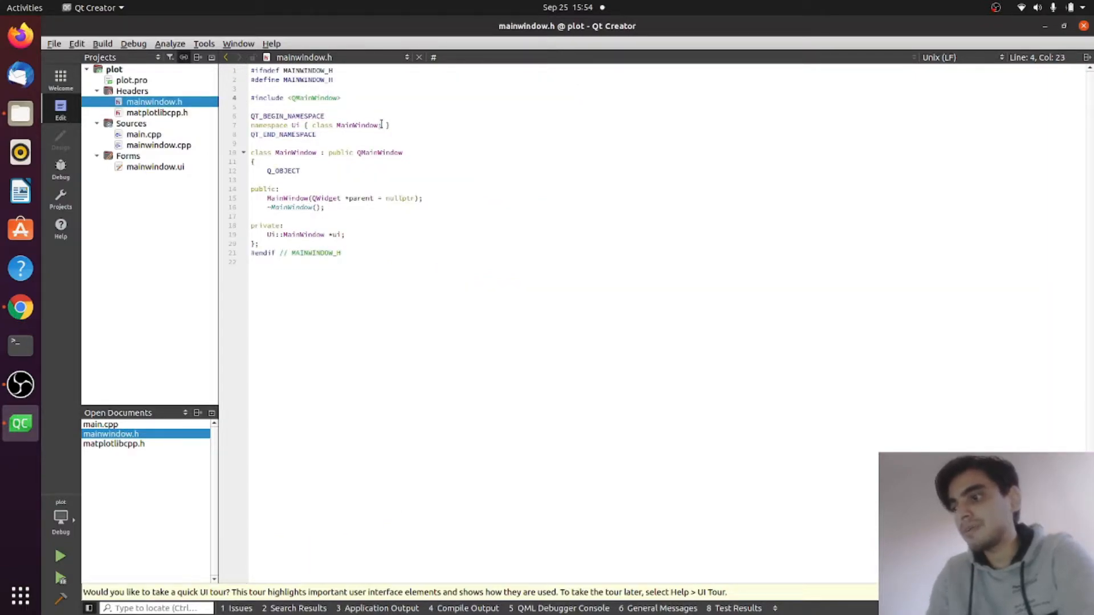
text(#include <)
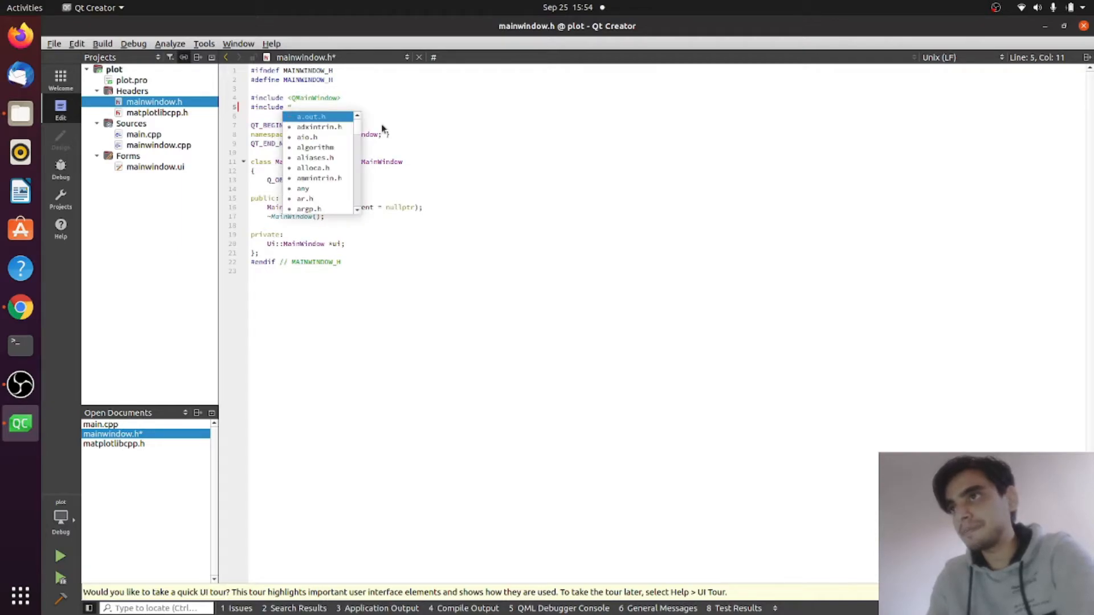
text(matplotlibcpp.h")
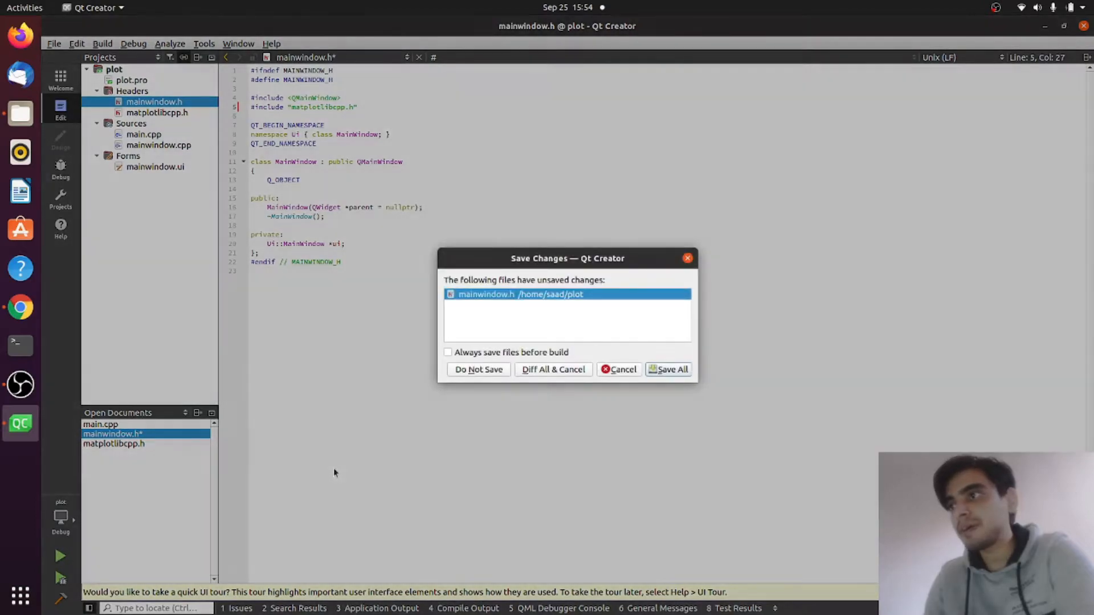
click(667, 369)
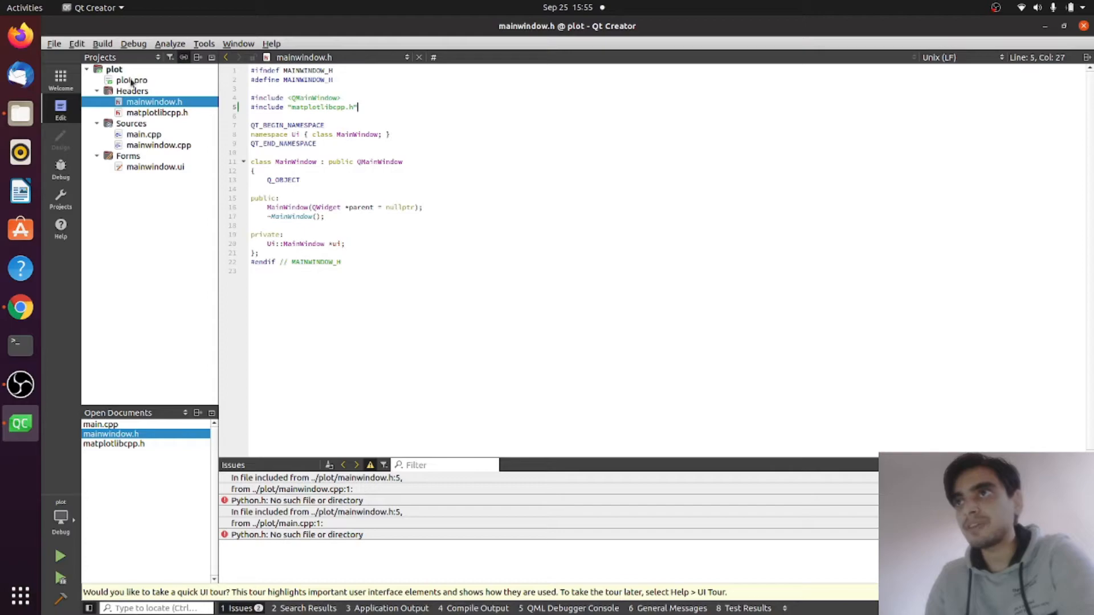
mouse_move(131, 80)
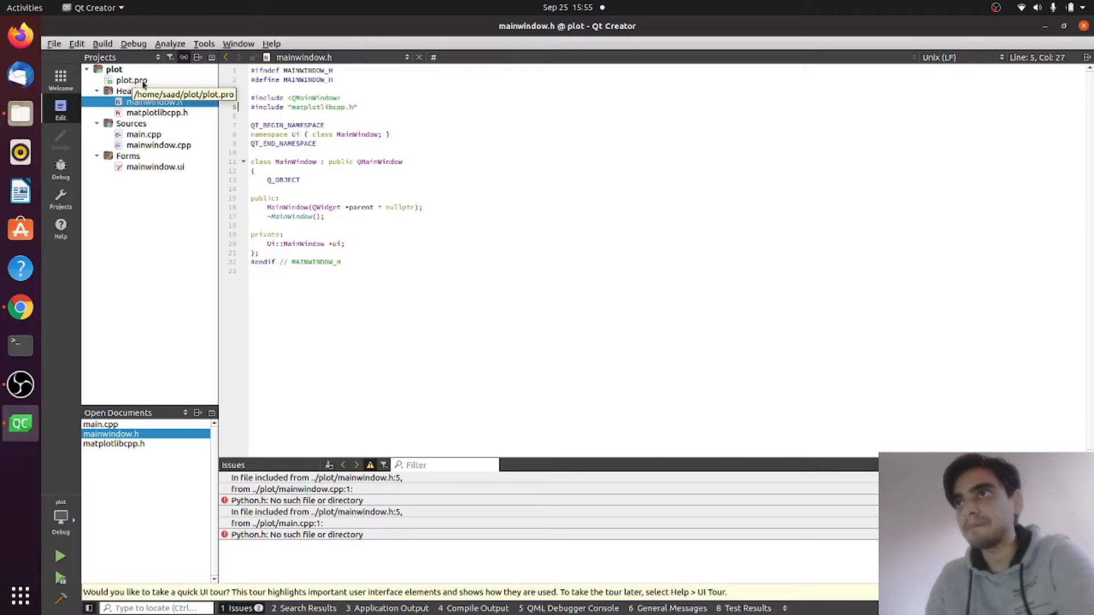
double_click(131, 80)
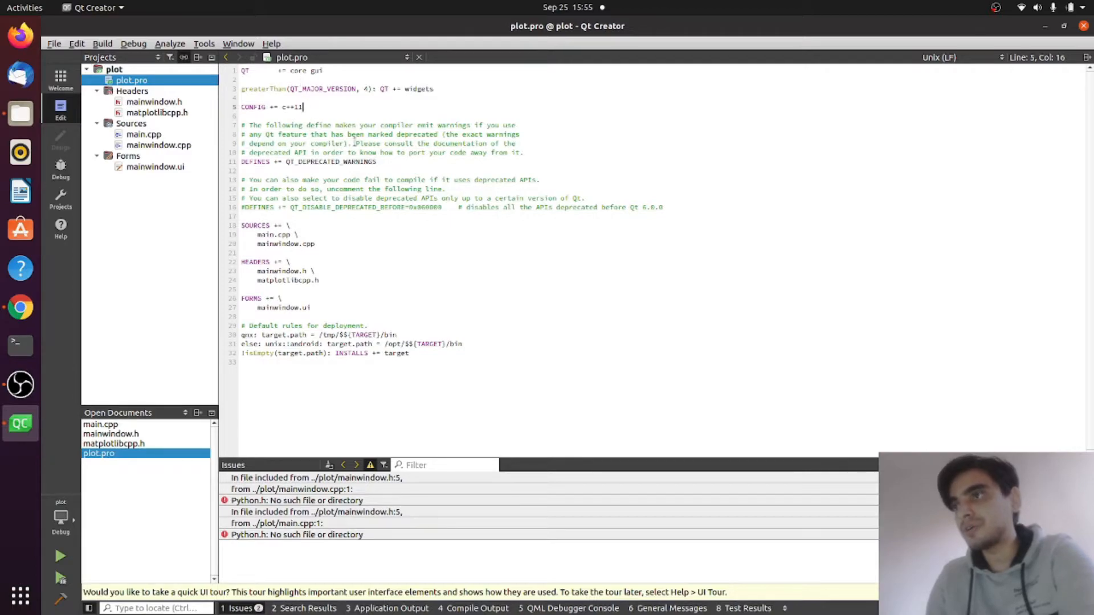
Add LIBS += -L /usr/local/lib/python3.8 -lpython3.8 to plot.pro.
text(CONFIG += no_keywords)
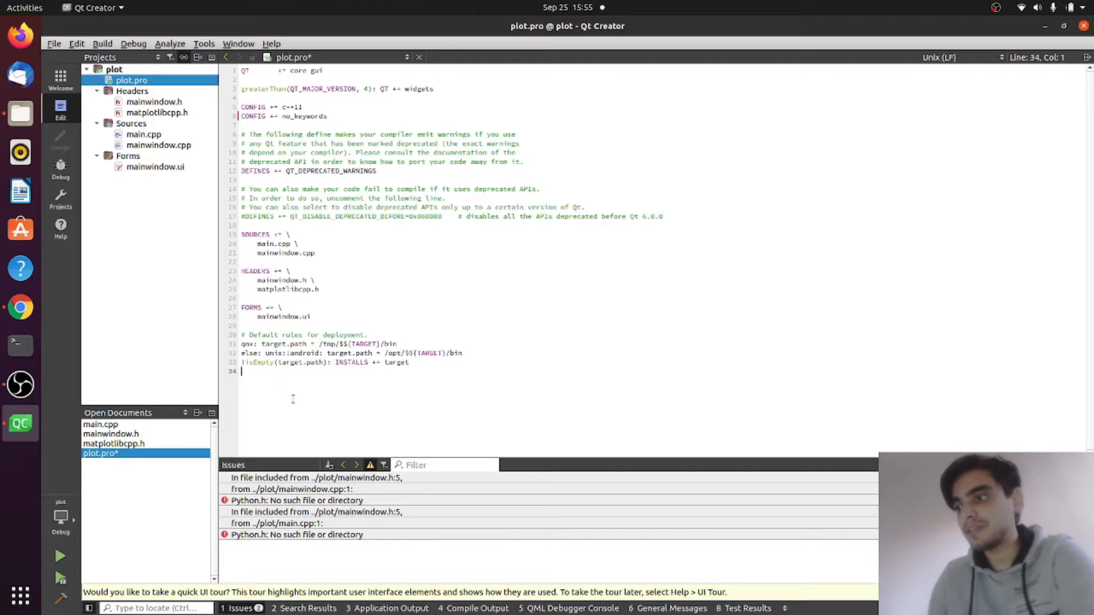
text(LIBS +=)
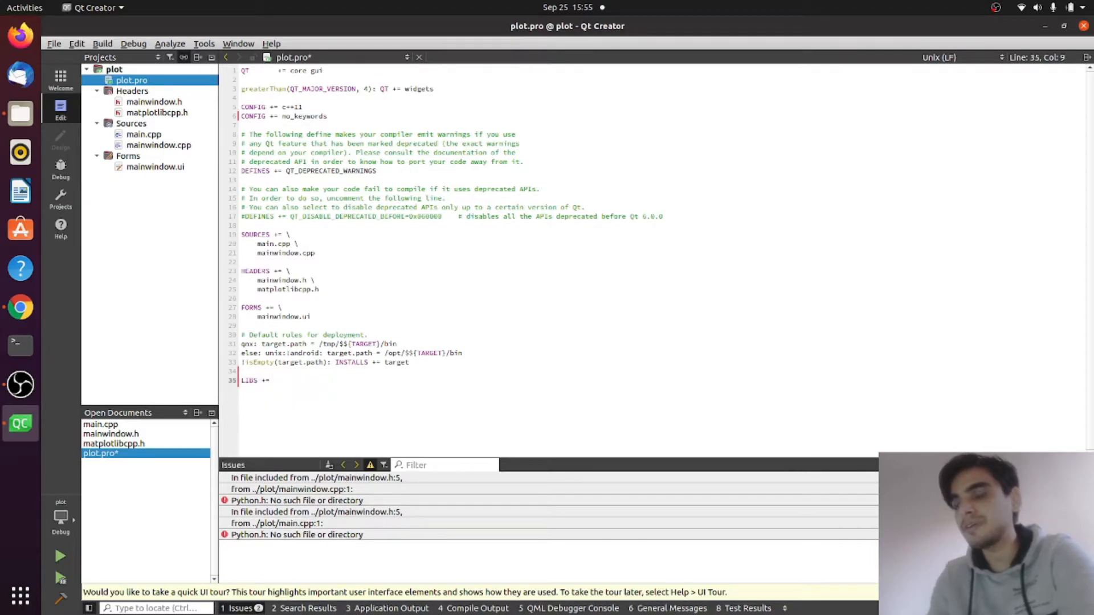
text(-)
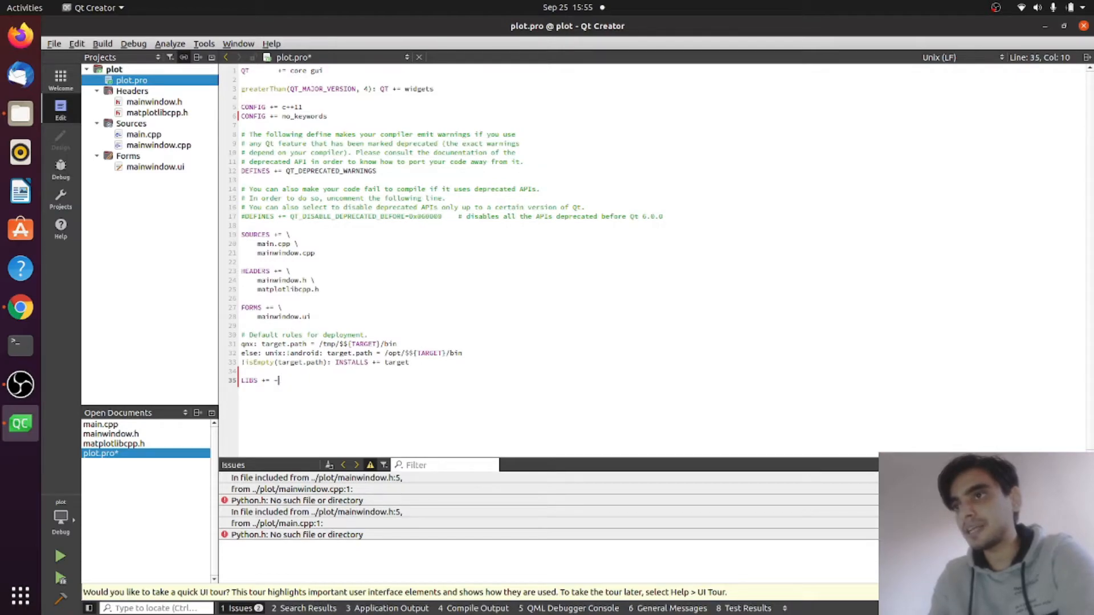
text(L /usr)
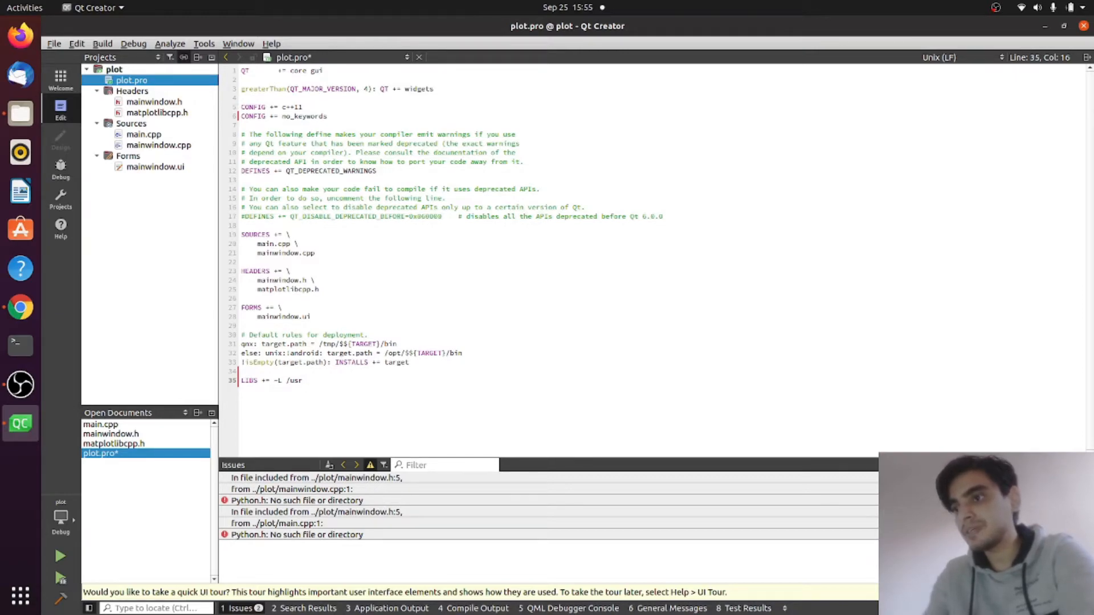
text(/)
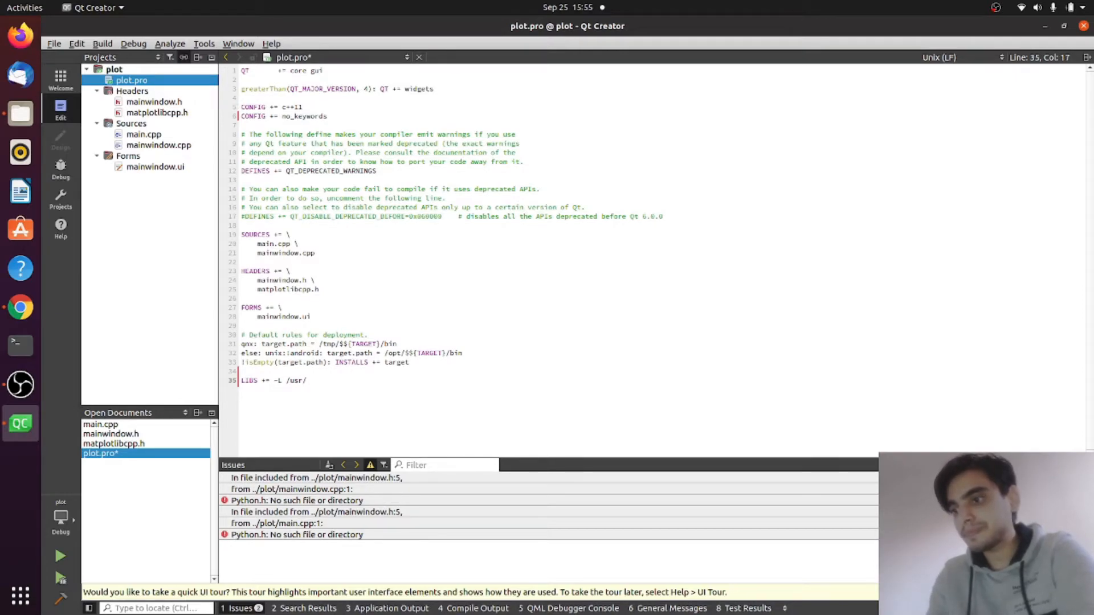
text(local/lib)
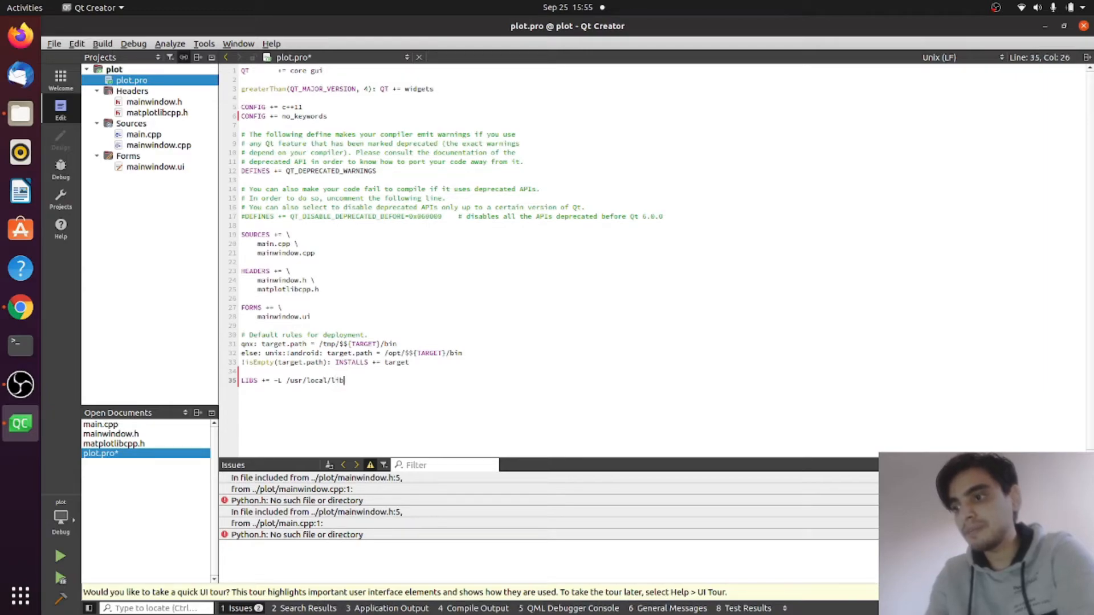
text(/python)
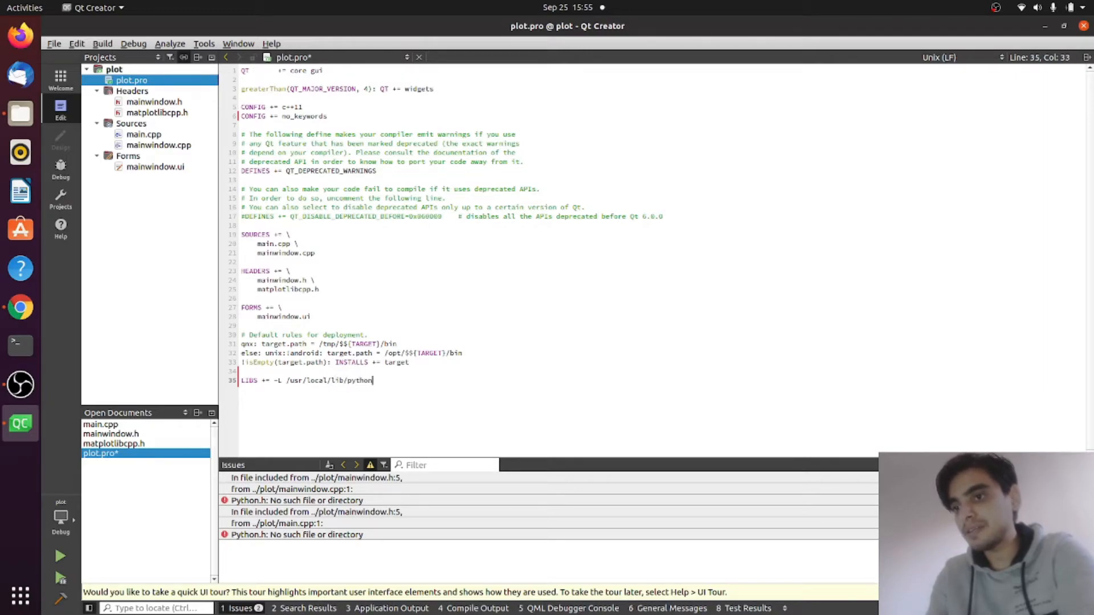
text(3.8)
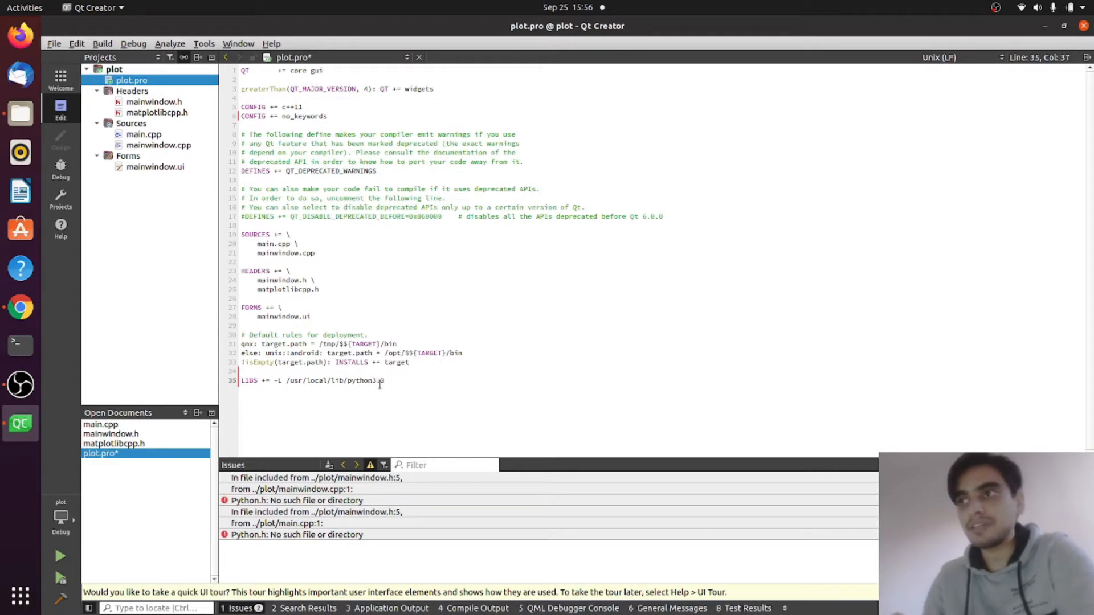
text(" ")
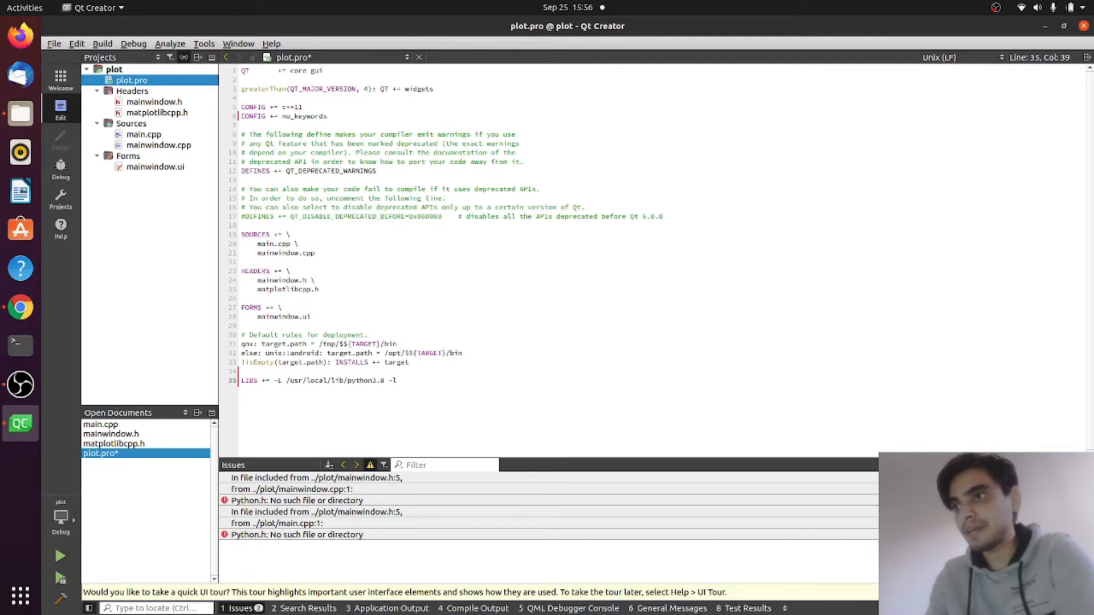
text(python)
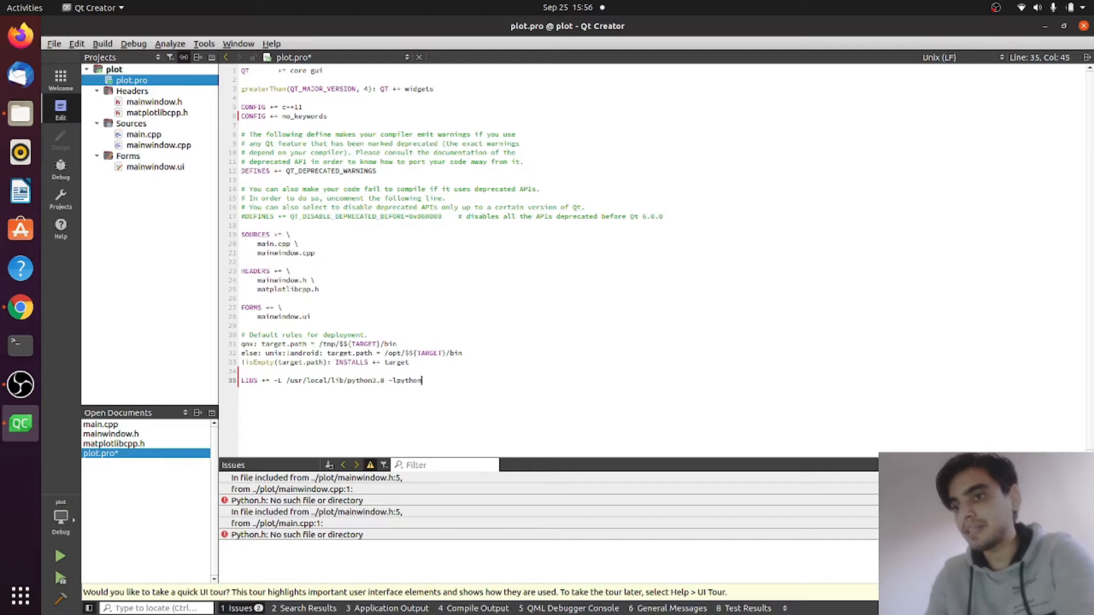
text(3.8)
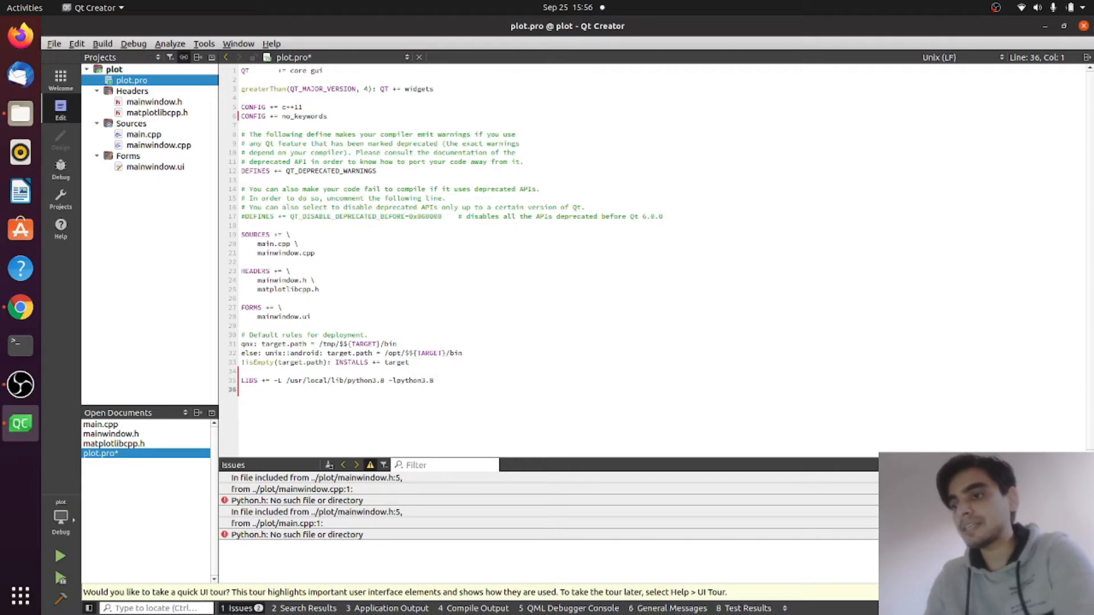
Add INCLUDEPATH += /usr/include/python3.8 to plot.pro.
text(INCLUDEPATH)
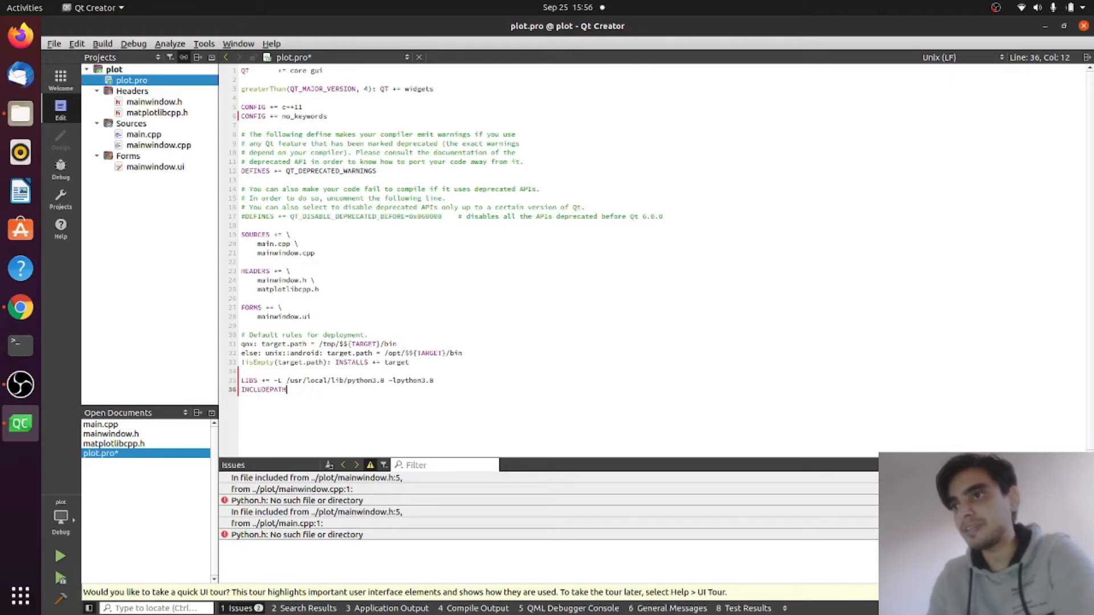
text(+=)
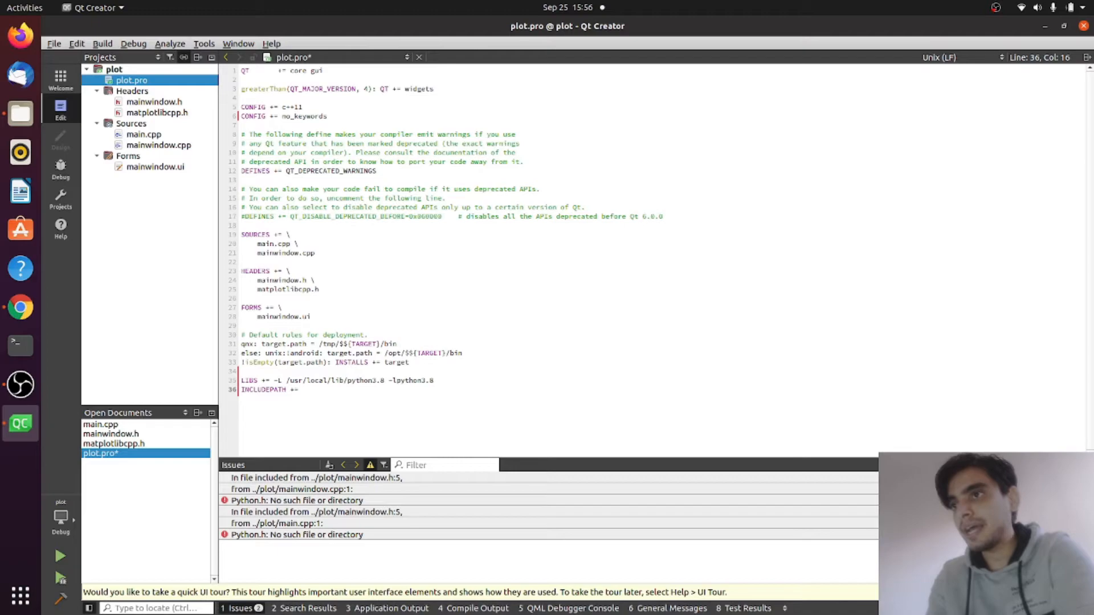
text(/usr/)
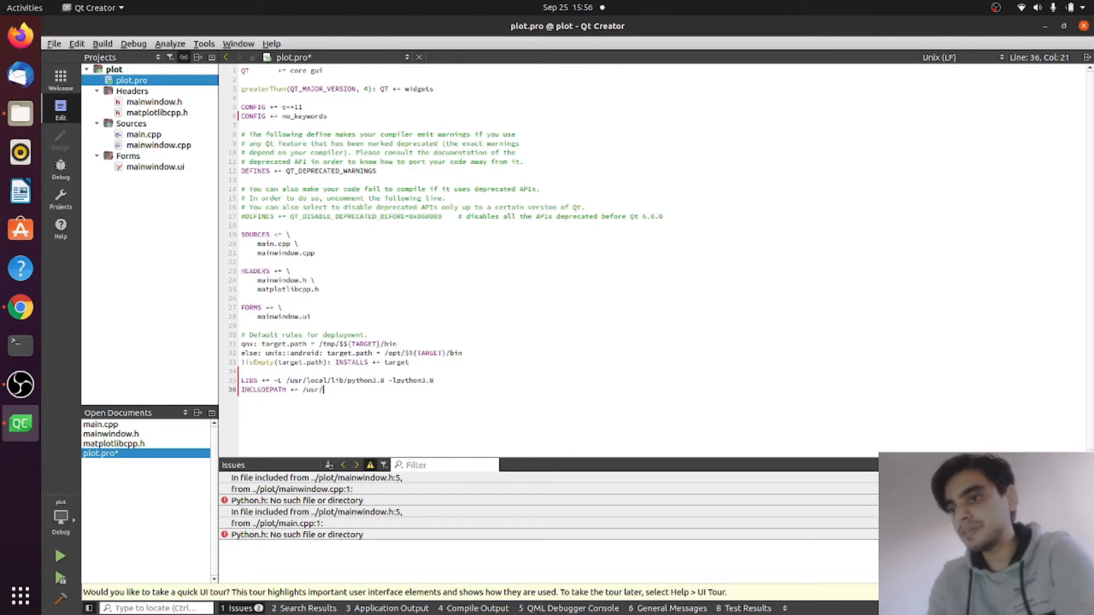
text(include/)
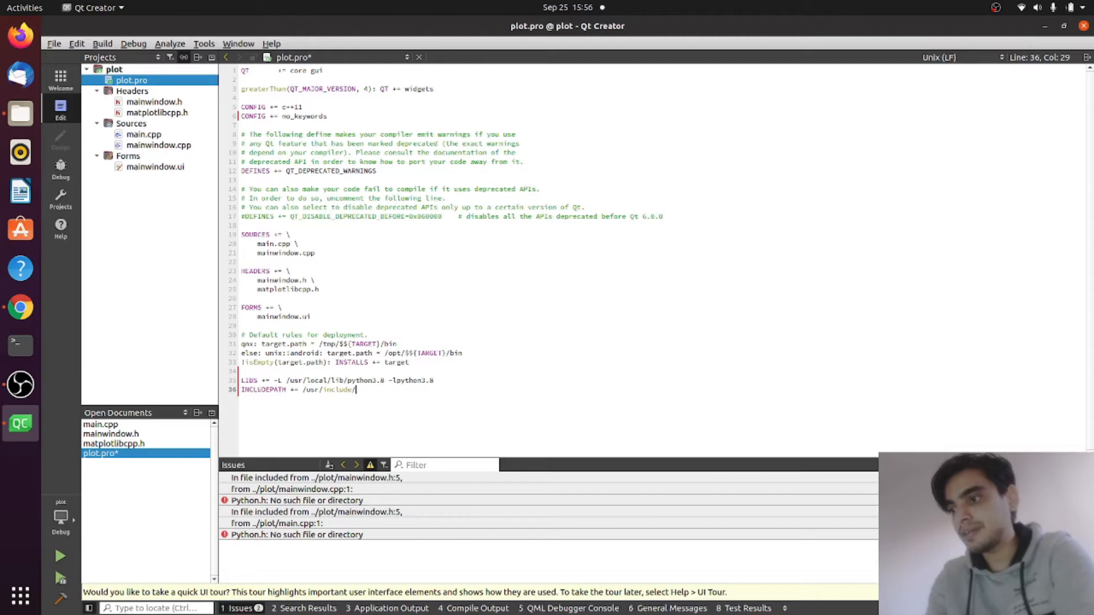
text(python)
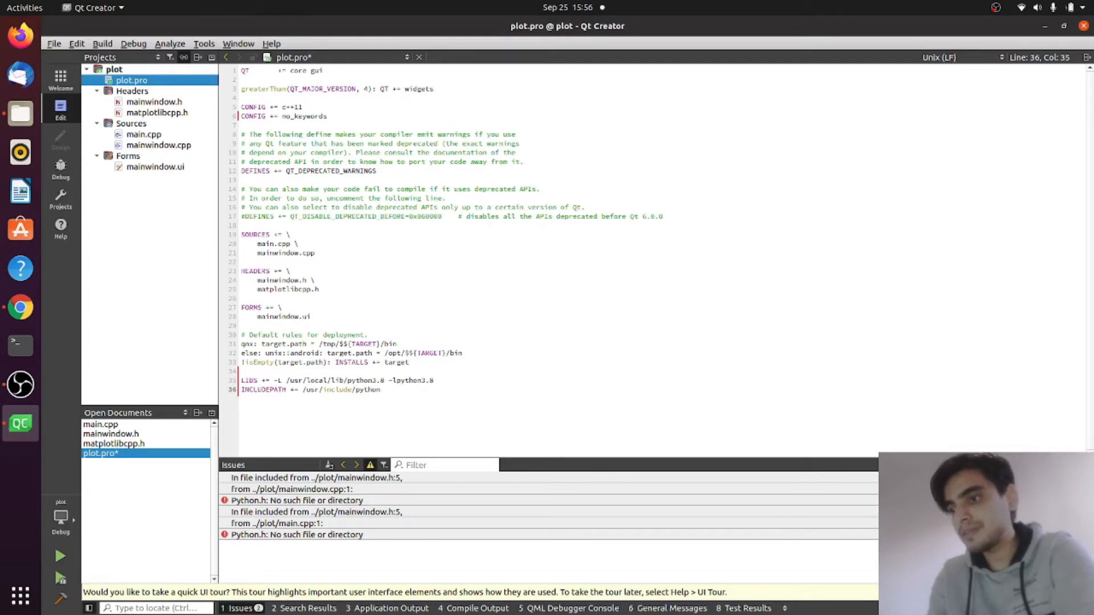
text(3.8)
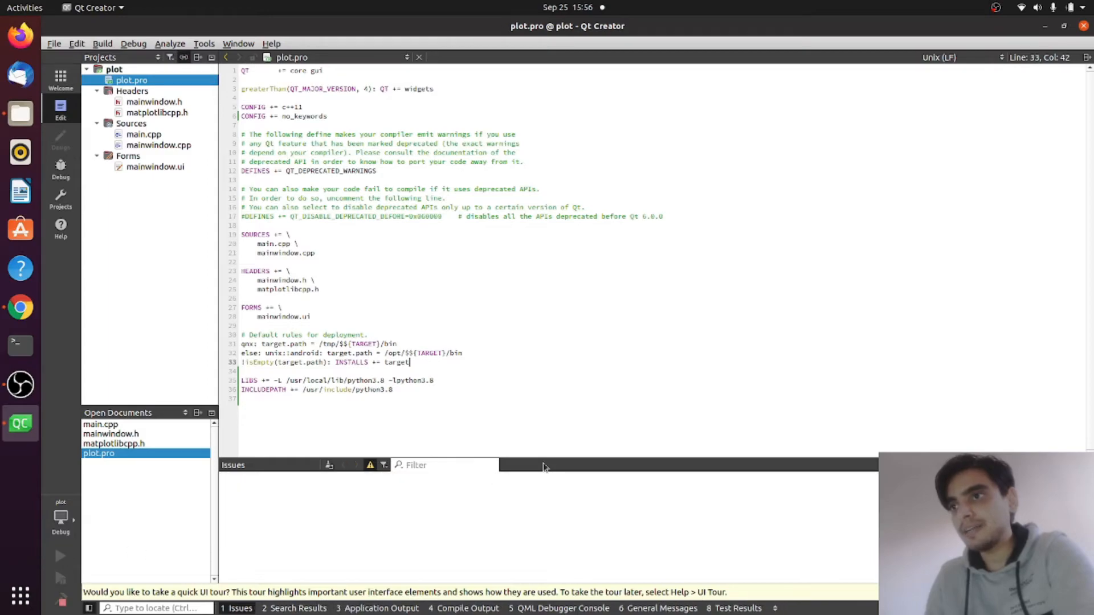
Run the plot project, which now builds without Python.h errors, and close its empty MainWindow.
click(61, 556)
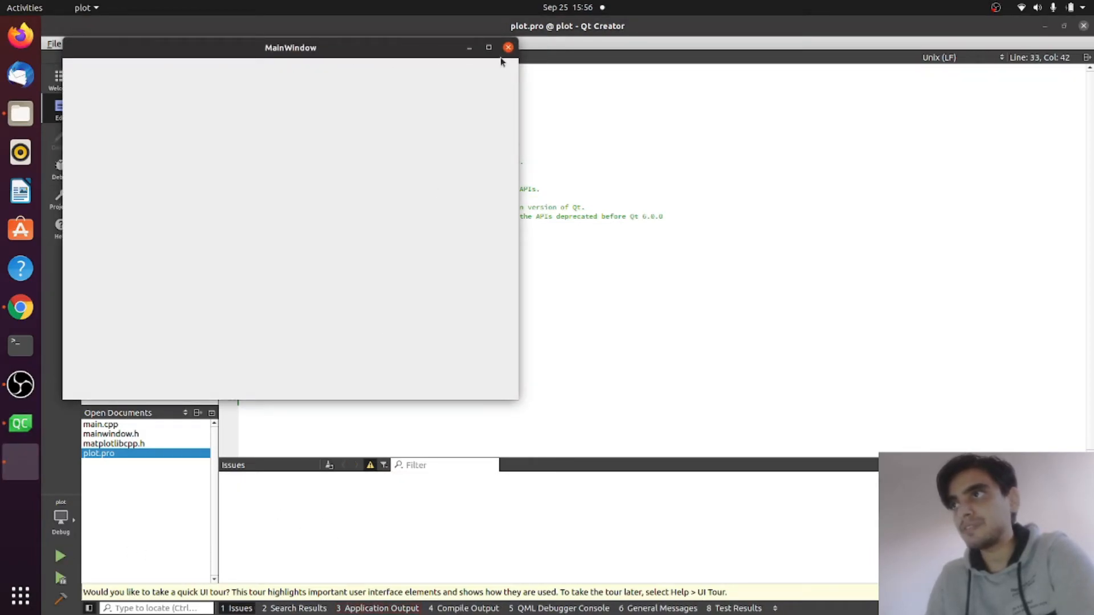
click(508, 47)
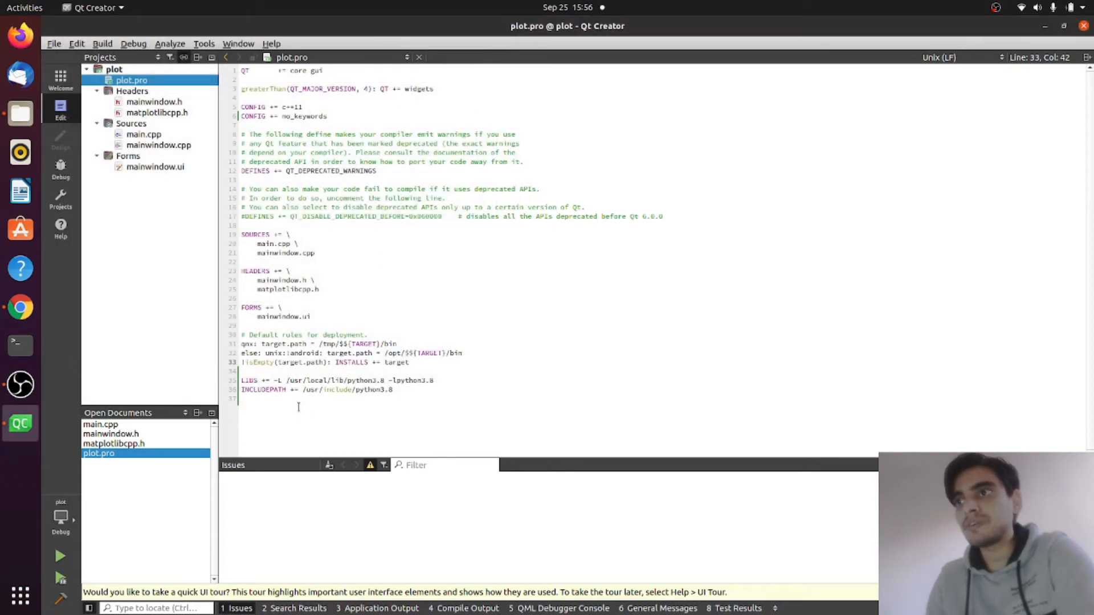
mouse_move(384, 430)
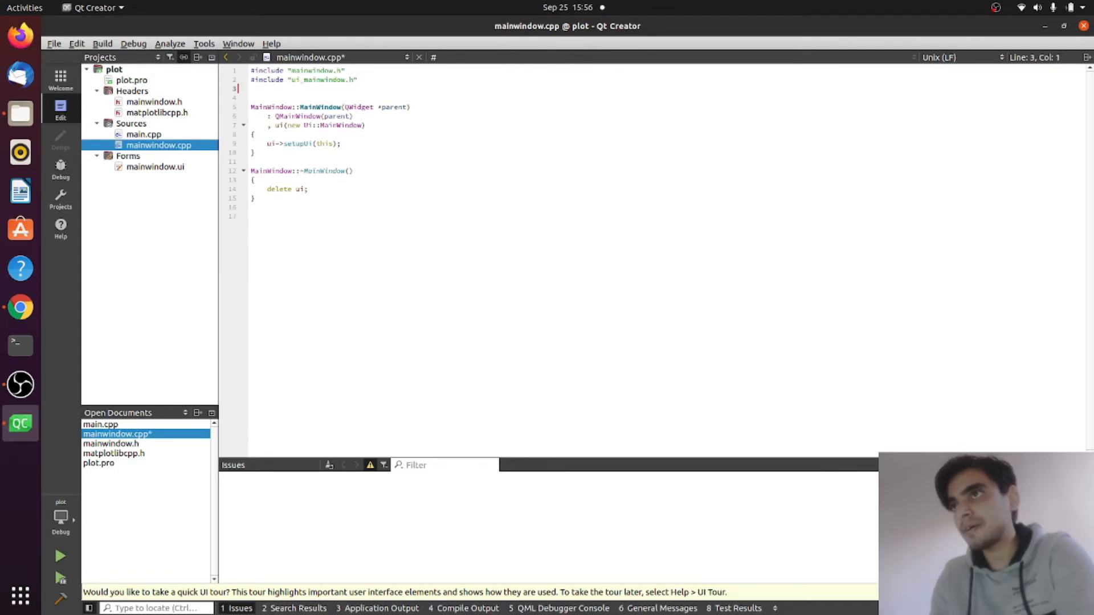
Alias matplotlibcpp as plt with 'namespace plt = matplotlibcpp;' in mainwindow.cpp.
text(namespace plt)
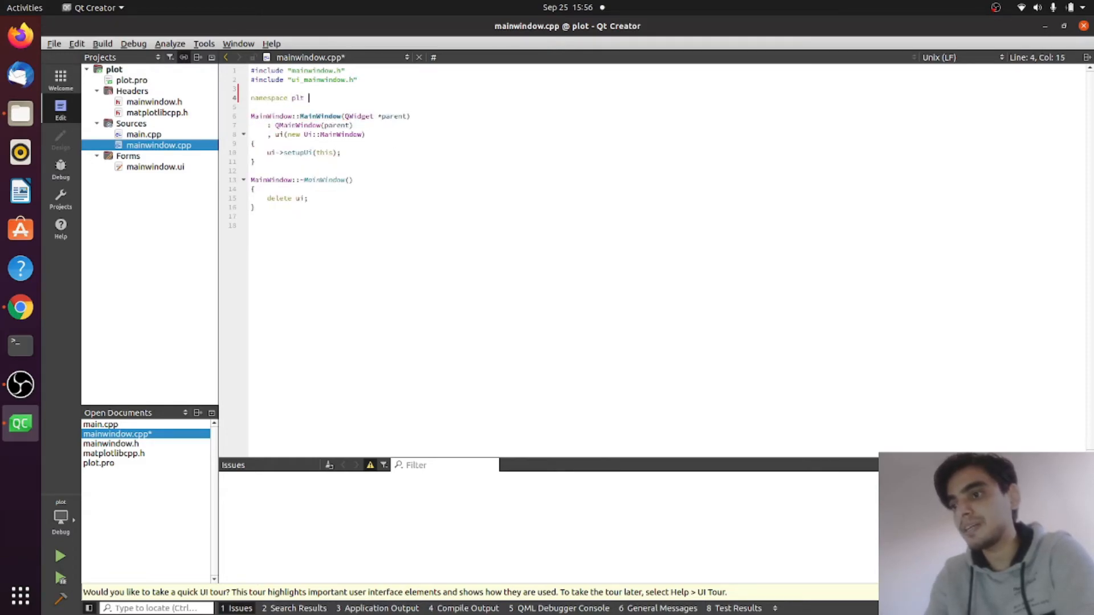
text(= matplotlibcpp)
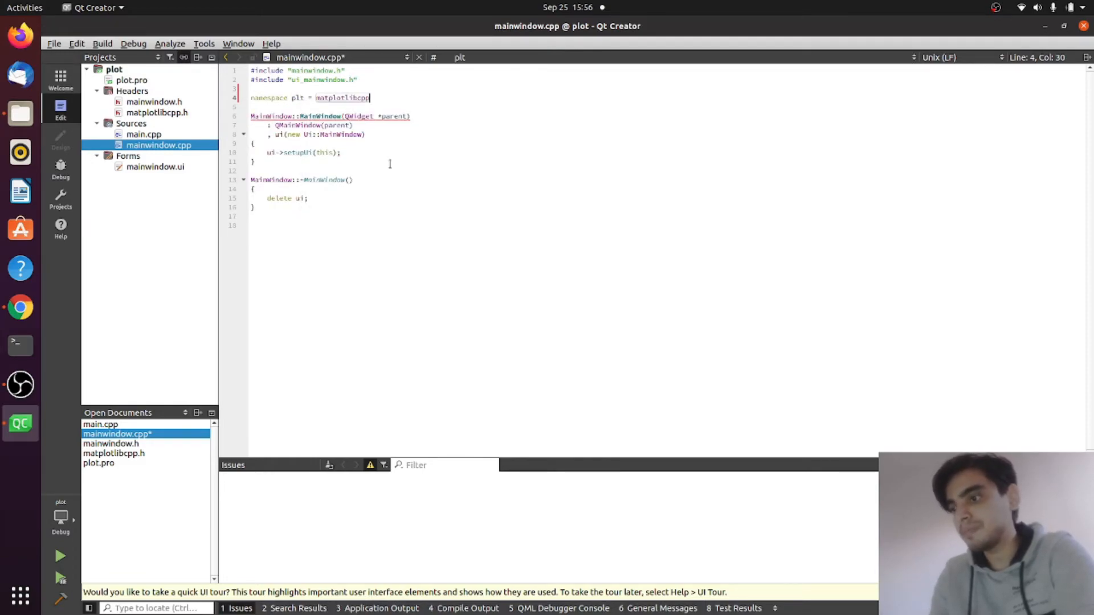
key(Return)
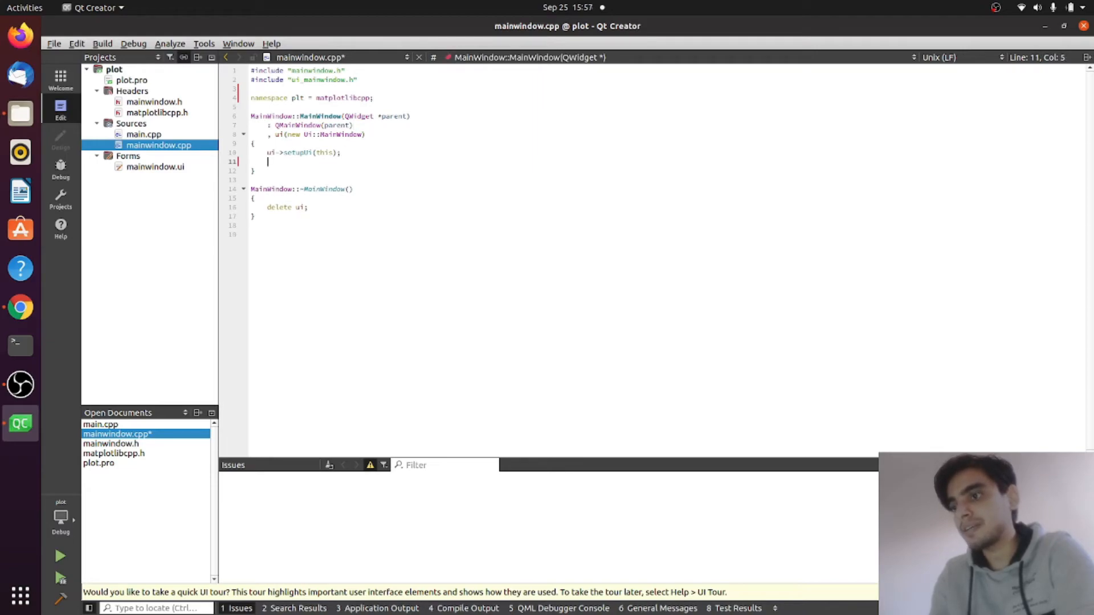
Add plt::plot({1,2,3,4}); and plt::show(); in the MainWindow constructor after setupUi.
text(plt::plot()
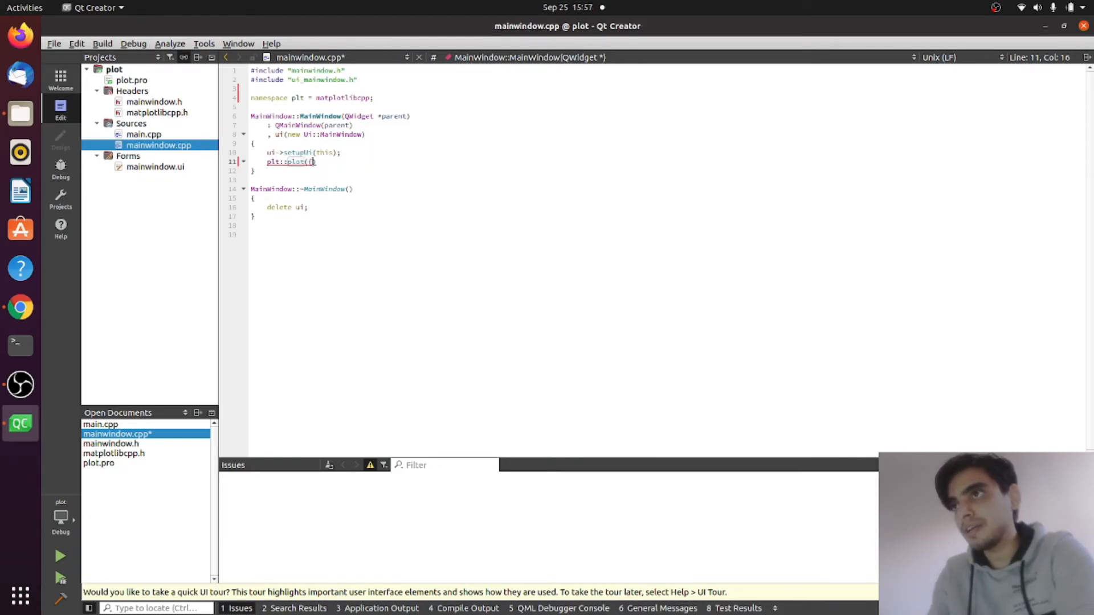
text({)
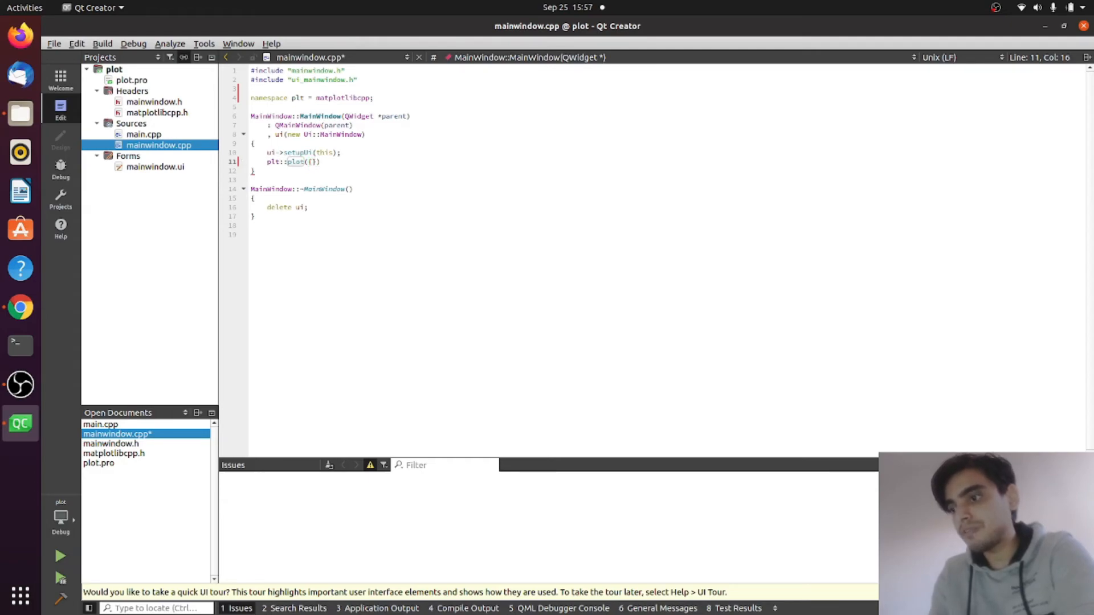
text(1,2,3,4)
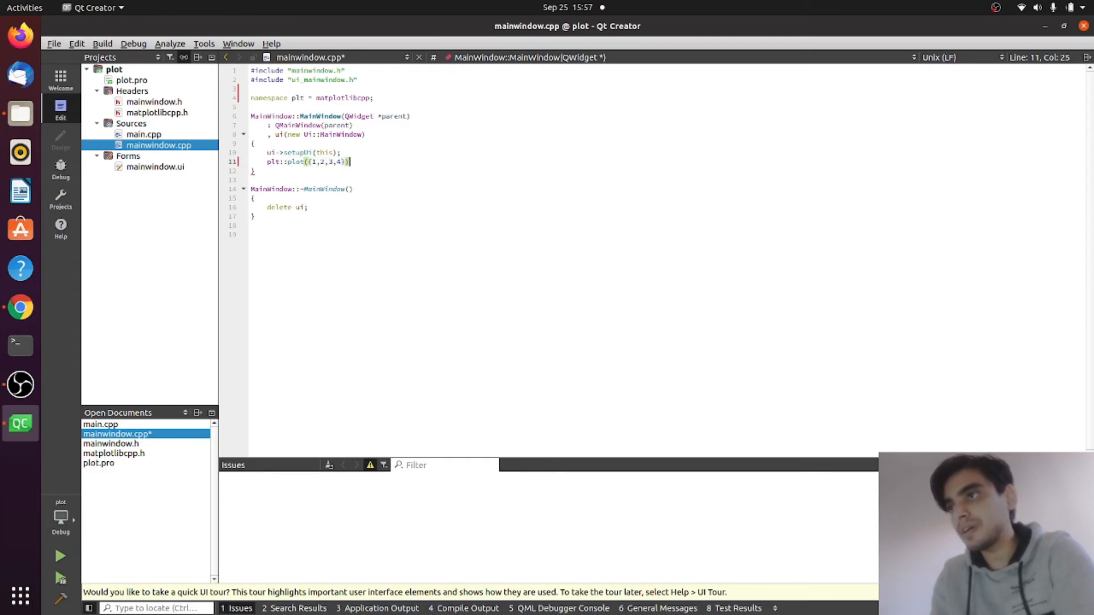
text(plt)
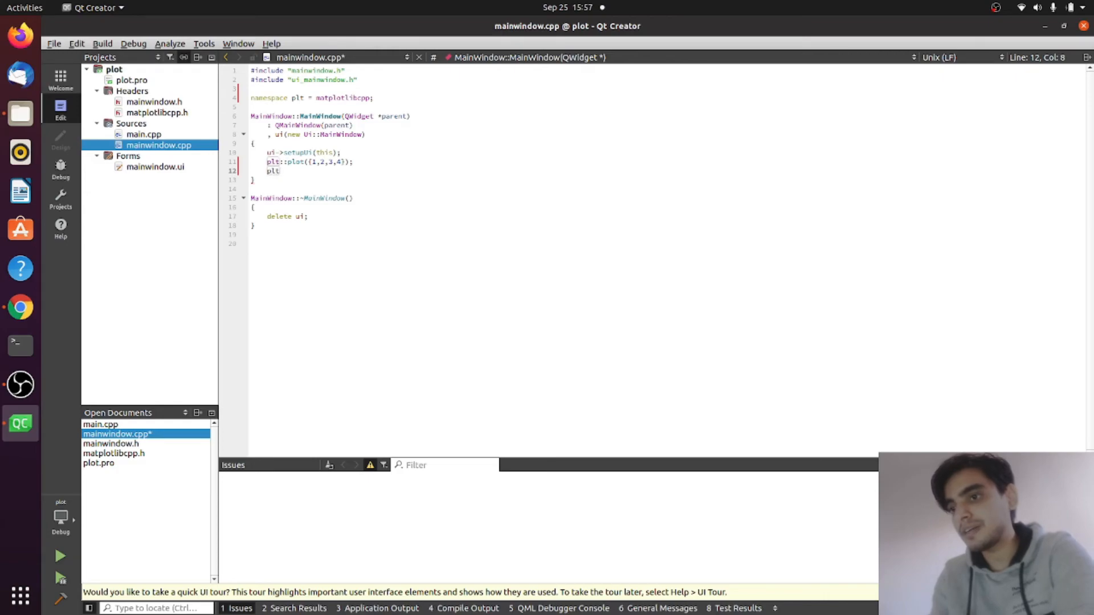
text(::show())
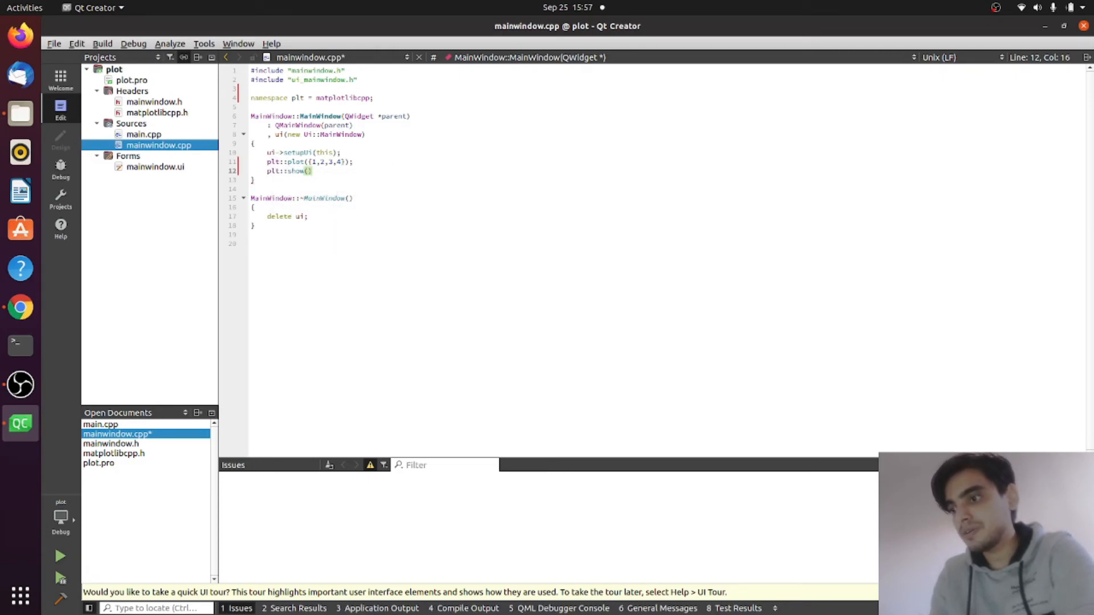
text(;)
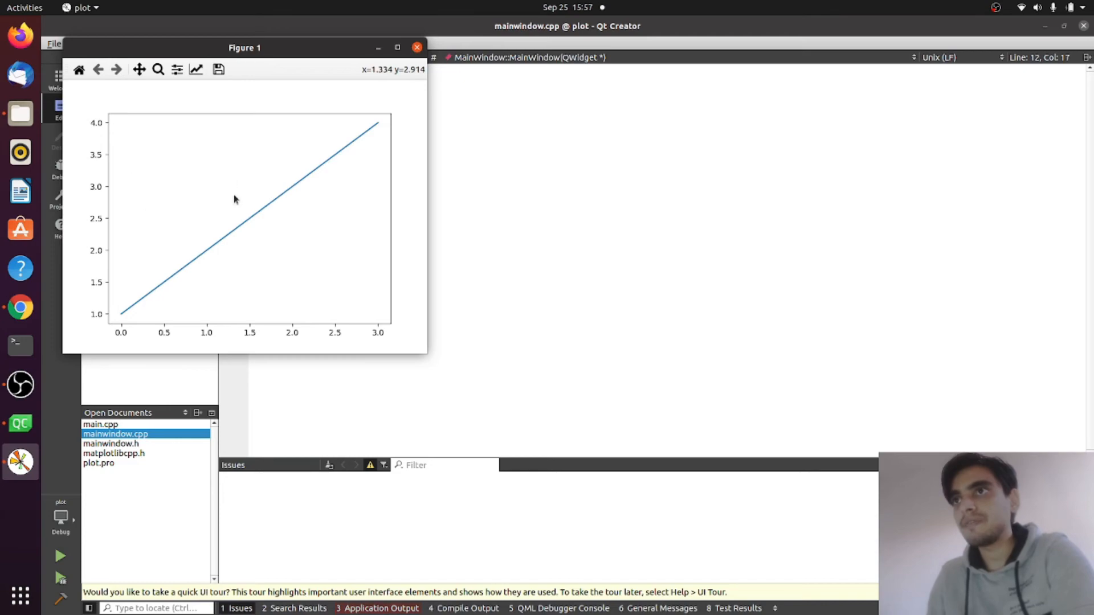
mouse_move(225, 193)
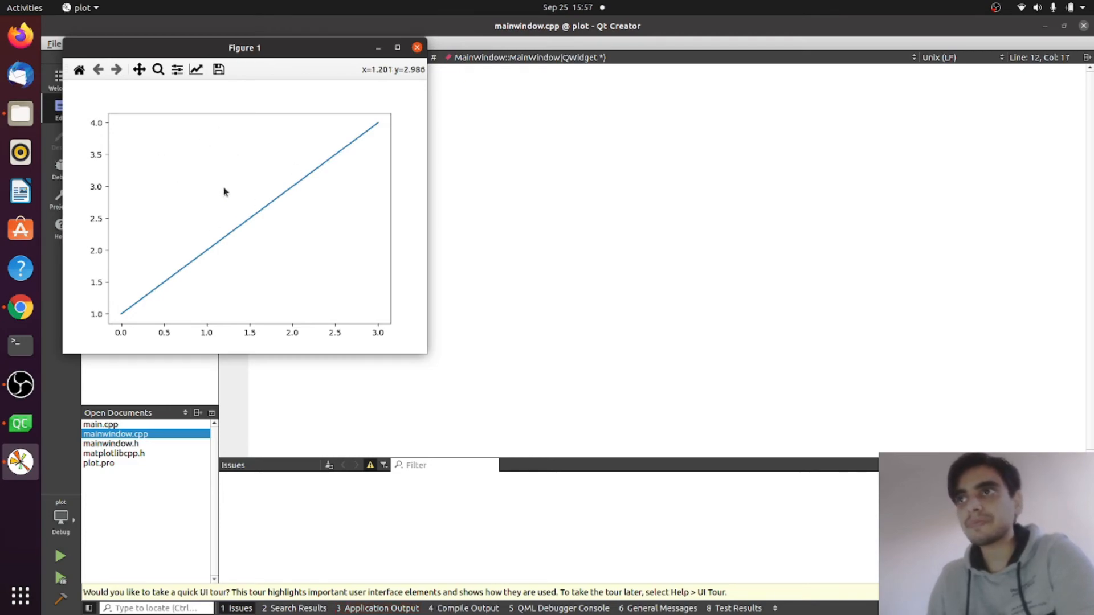